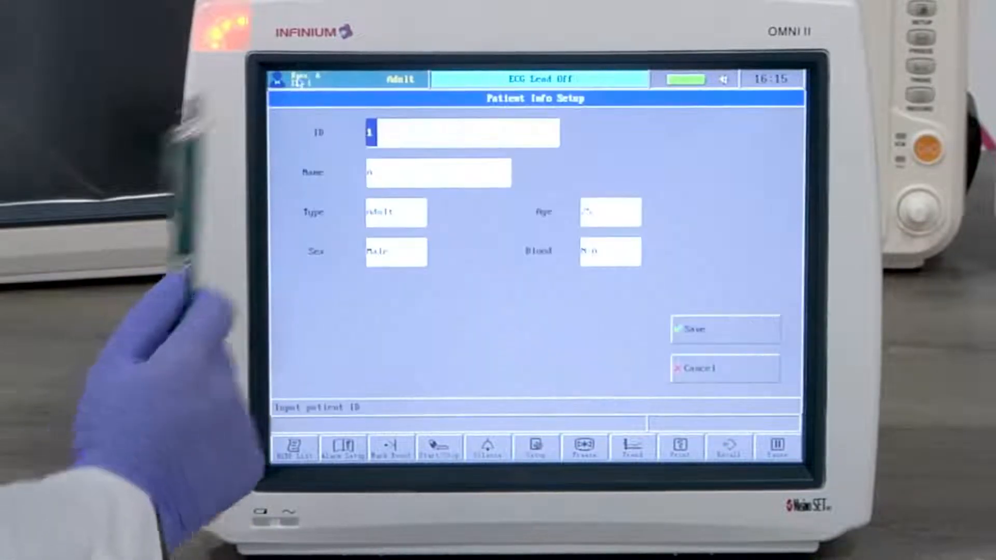
Step: Enter patient ID 111 on the keypad and confirm it
{"action": "left_click", "coordinate": [464, 132]}
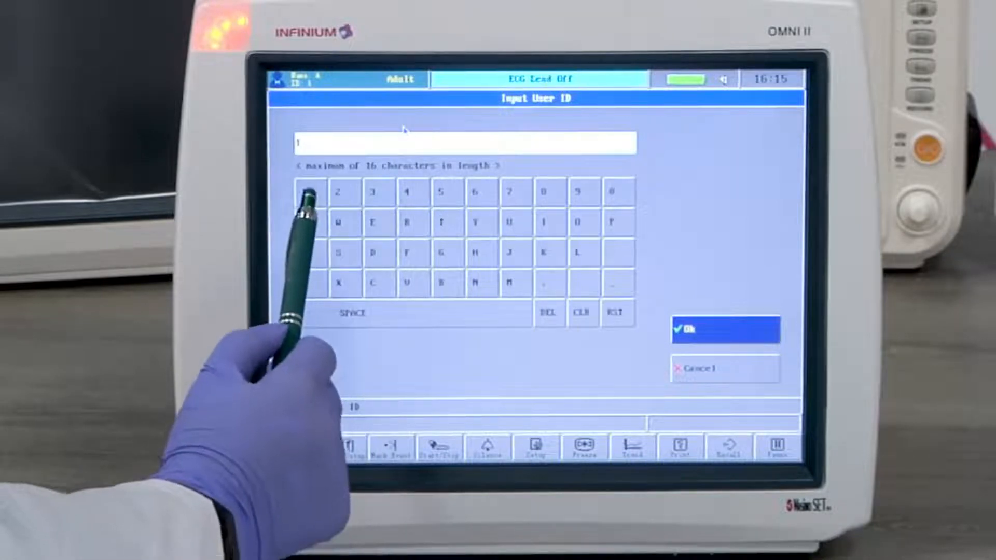
{"action": "left_click", "coordinate": [310, 191]}
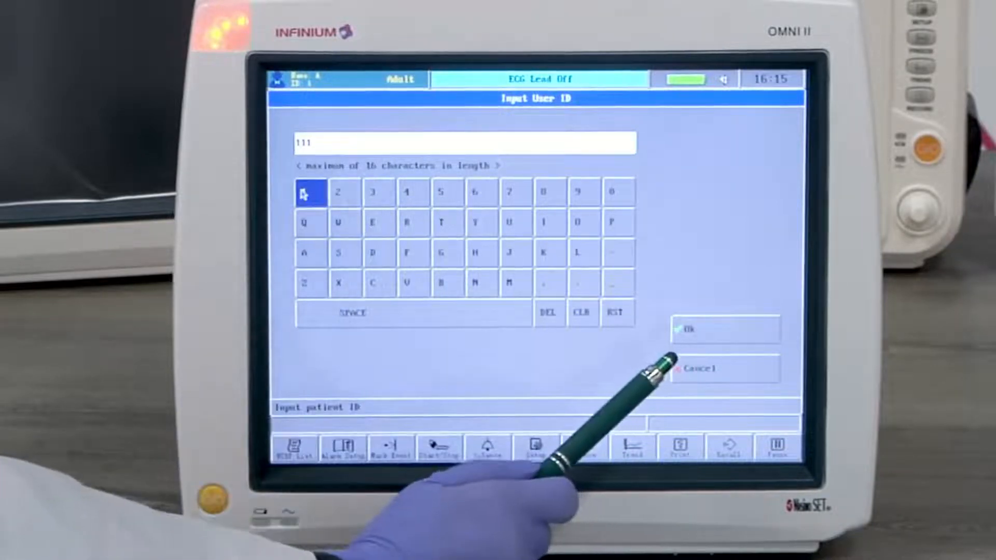
{"action": "left_click", "coordinate": [724, 330]}
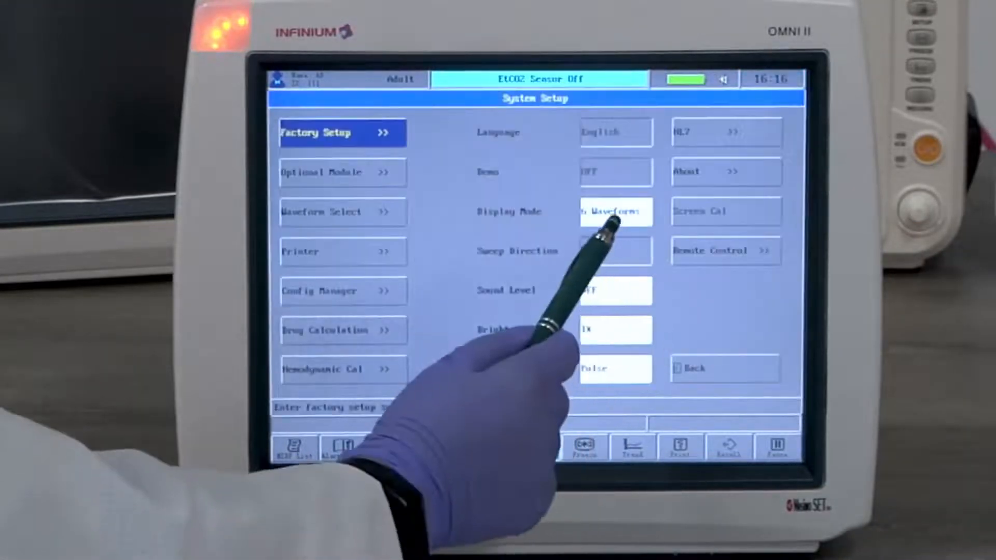
Step: Choose the 6 Waveforms display layout and leave system setup
{"action": "left_click", "coordinate": [614, 212]}
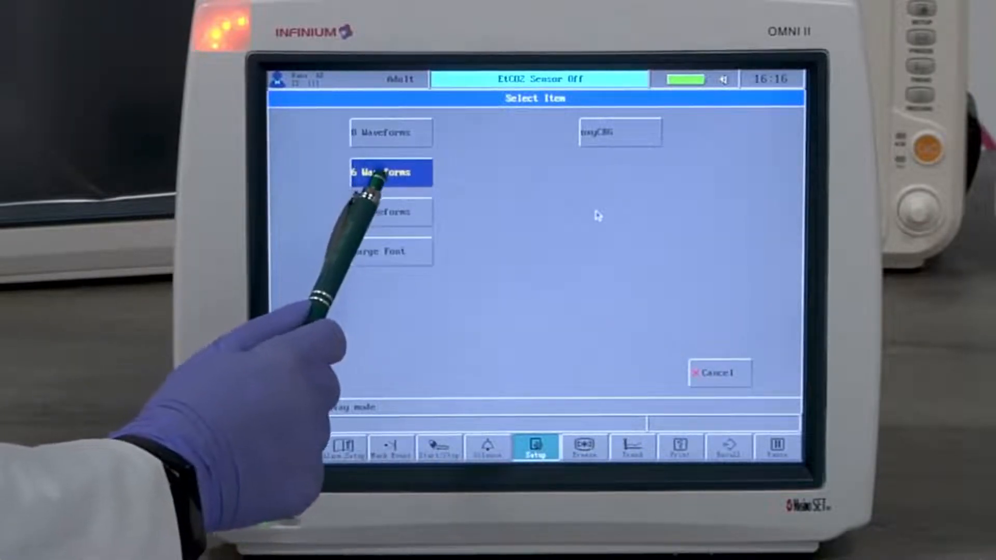
{"action": "left_click", "coordinate": [390, 172]}
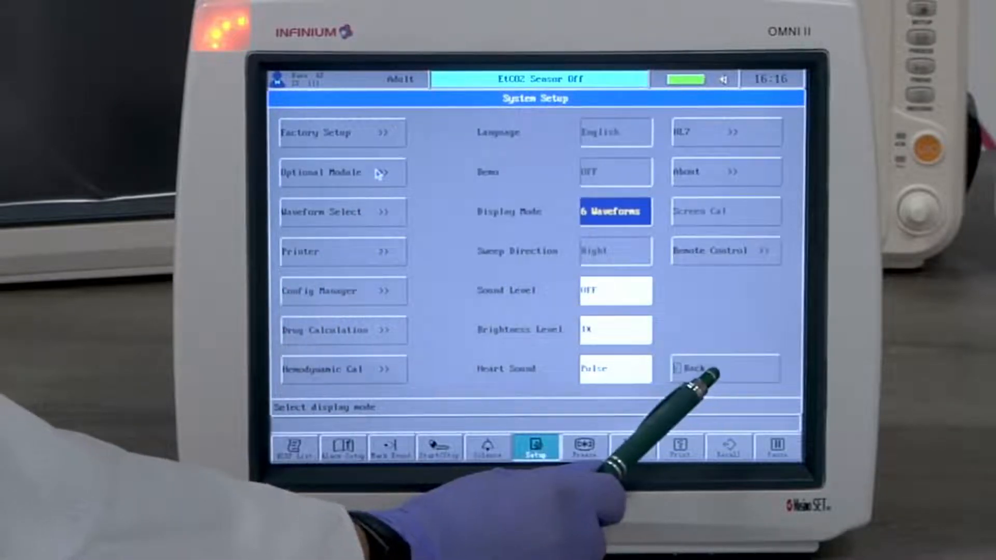
{"action": "left_click", "coordinate": [725, 369]}
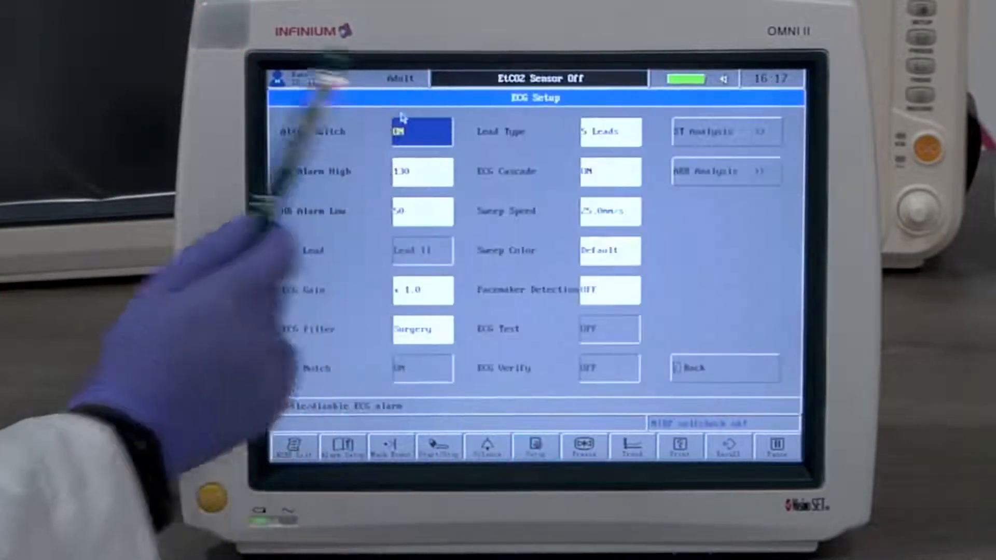
{"action": "mouse_move", "coordinate": [407, 114]}
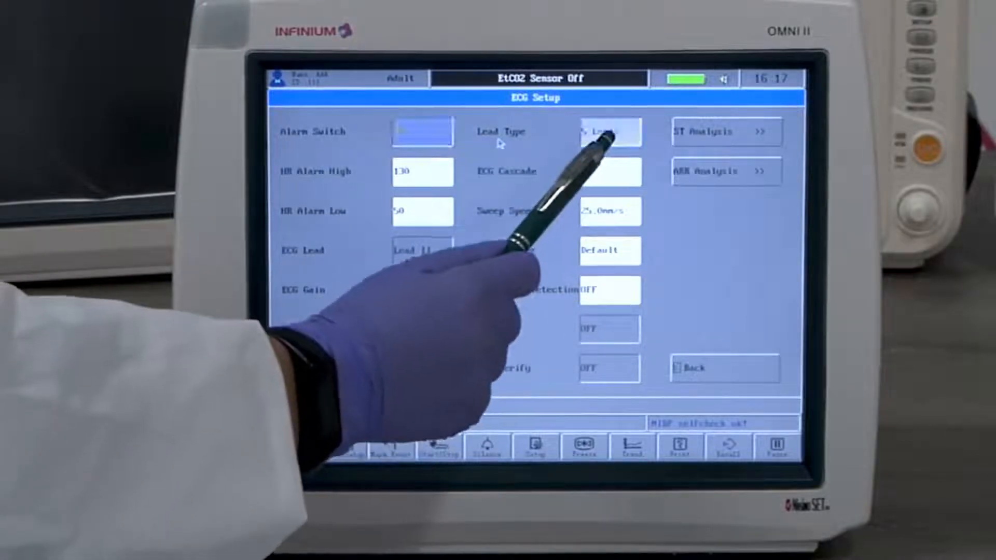
Step: Try the ECG lead type at 3 Leads, restore 5 Leads, and return to system setup
{"action": "left_click", "coordinate": [609, 131]}
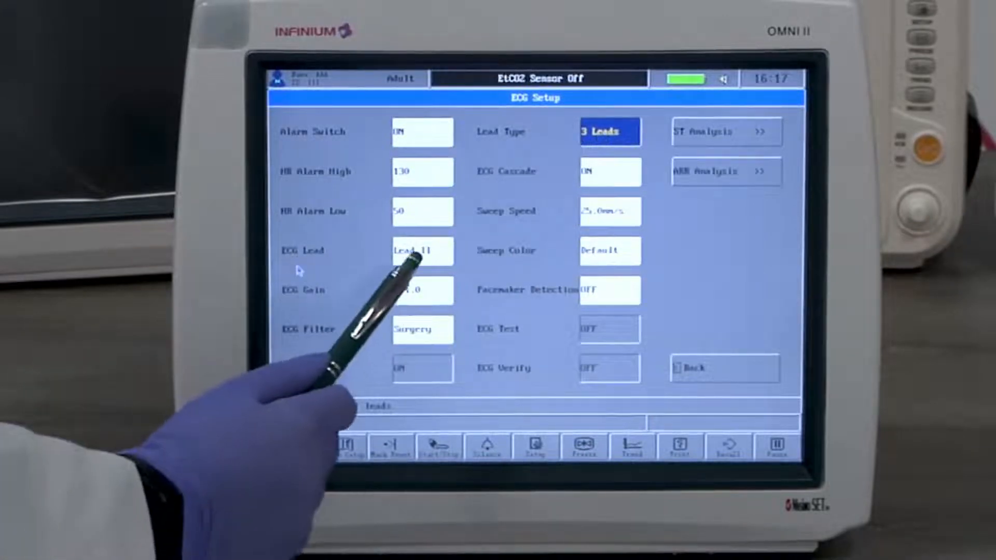
{"action": "left_click", "coordinate": [421, 251]}
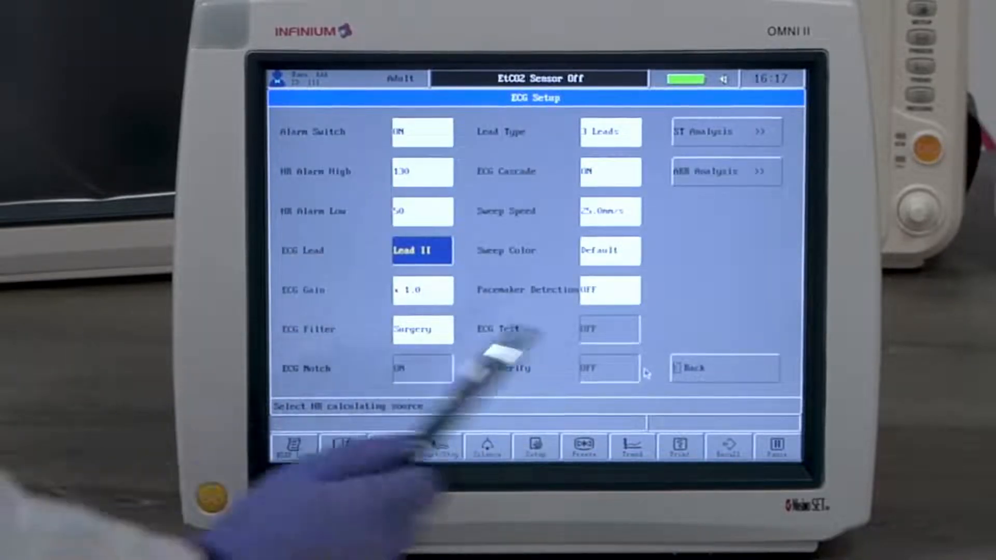
{"action": "left_click", "coordinate": [723, 368]}
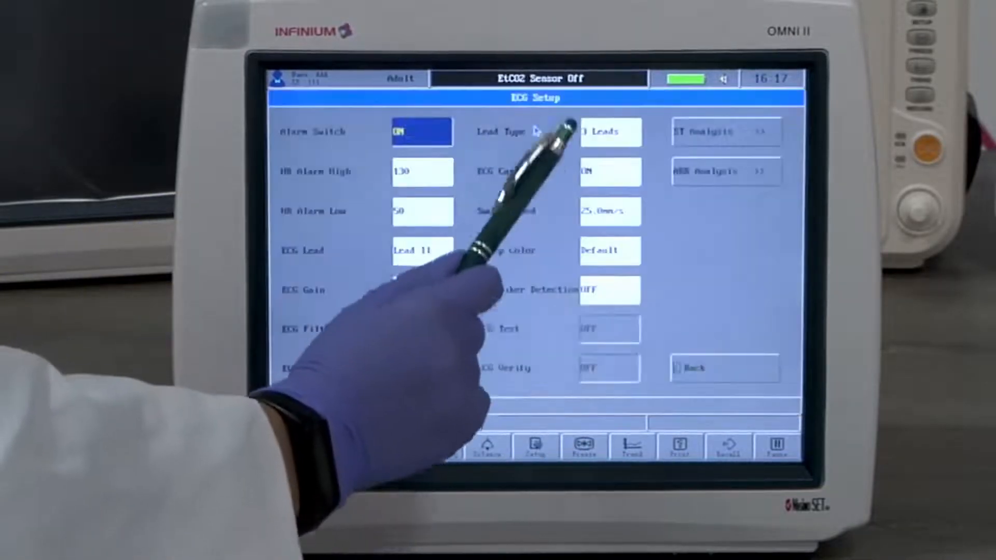
{"action": "left_click", "coordinate": [608, 132]}
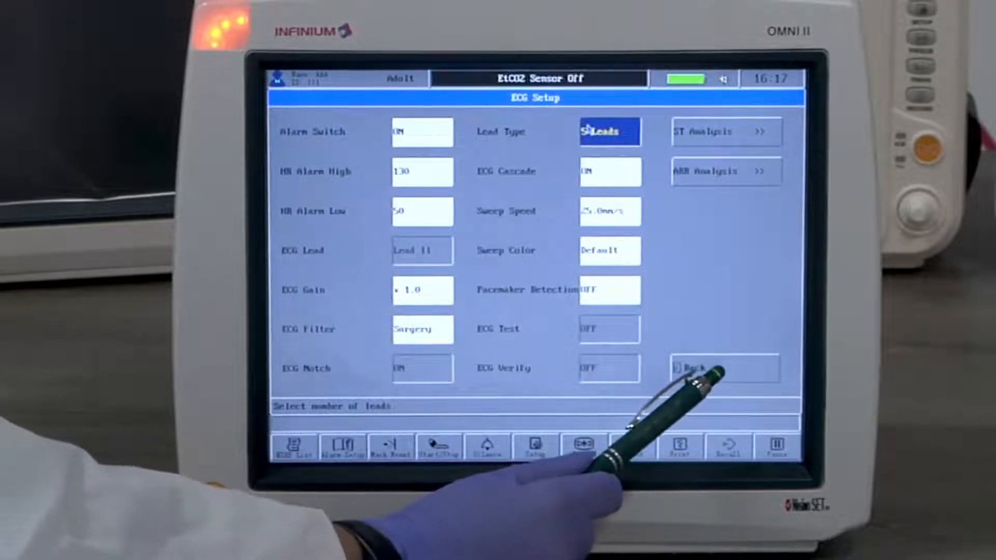
{"action": "left_click", "coordinate": [724, 368]}
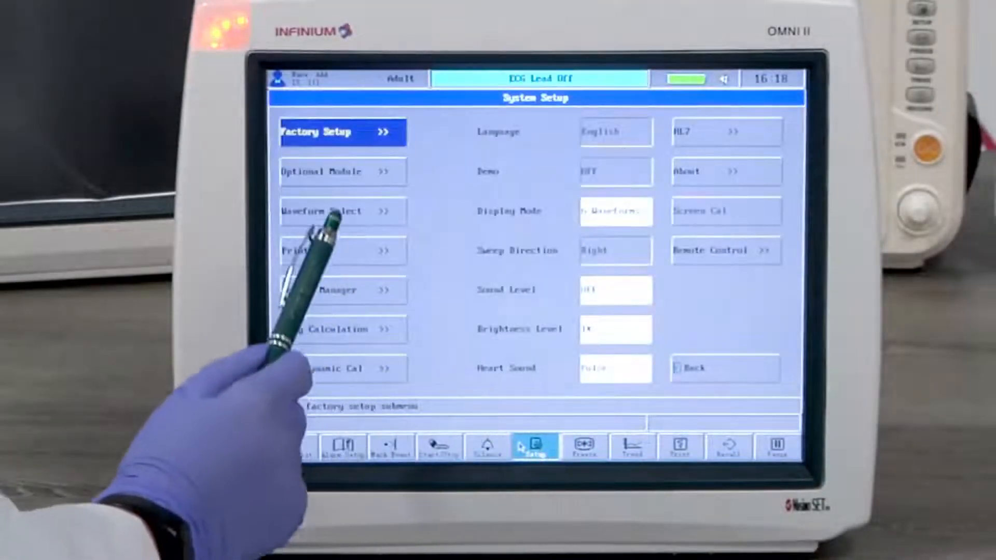
Step: Review the six channel sources (ECG I, ECG I, ECG III, ECG III, Resp, Pleth) and accept them
{"action": "left_click", "coordinate": [324, 210]}
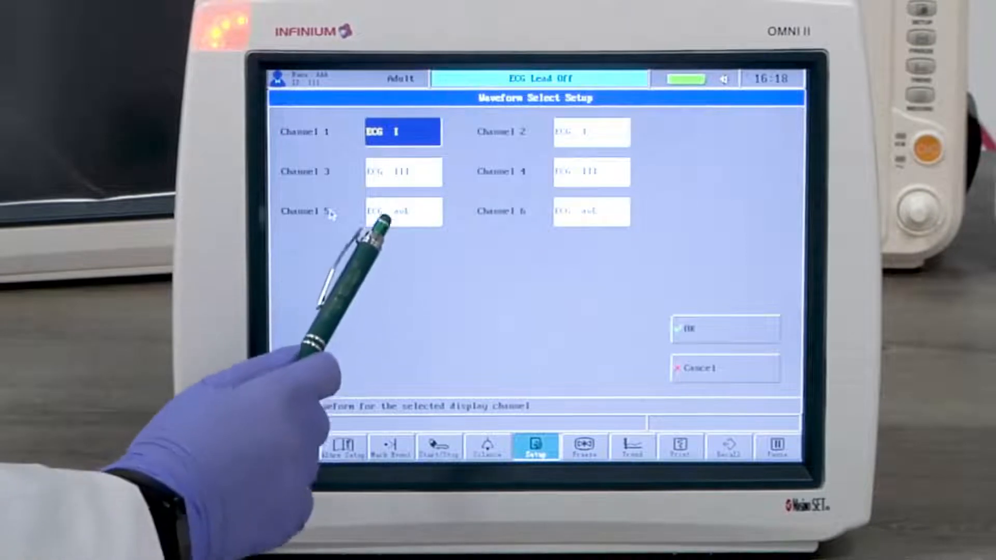
{"action": "left_click", "coordinate": [403, 212]}
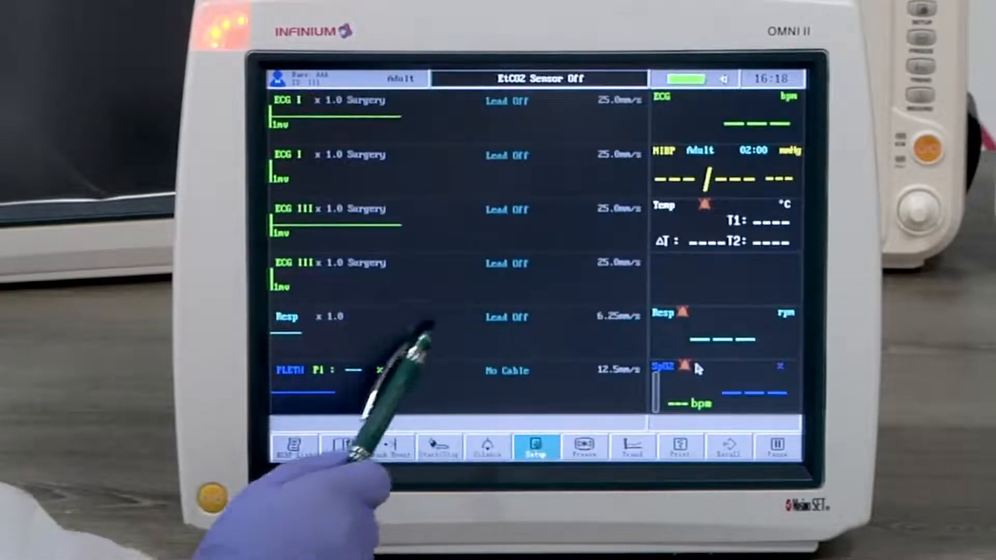
{"action": "left_click", "coordinate": [287, 317]}
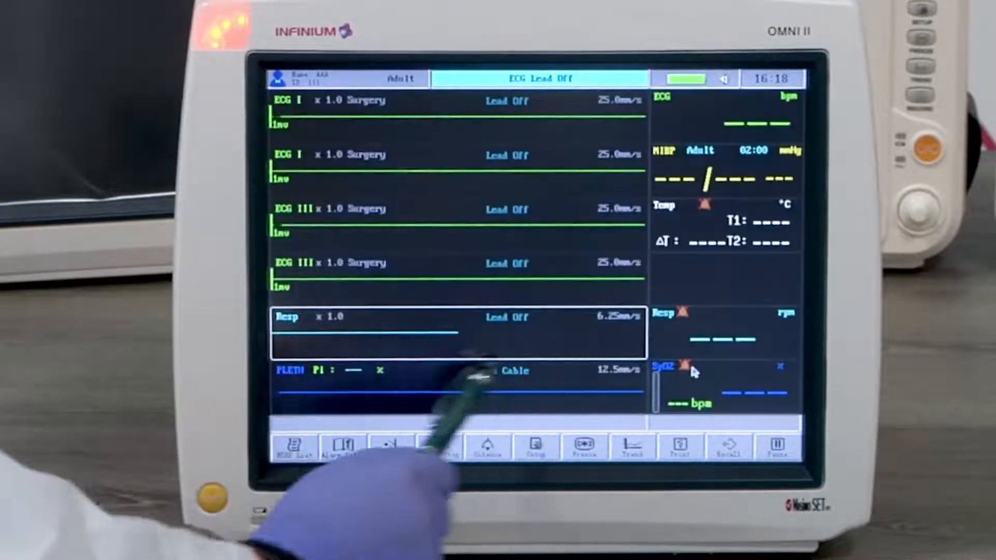
{"action": "left_click", "coordinate": [664, 366]}
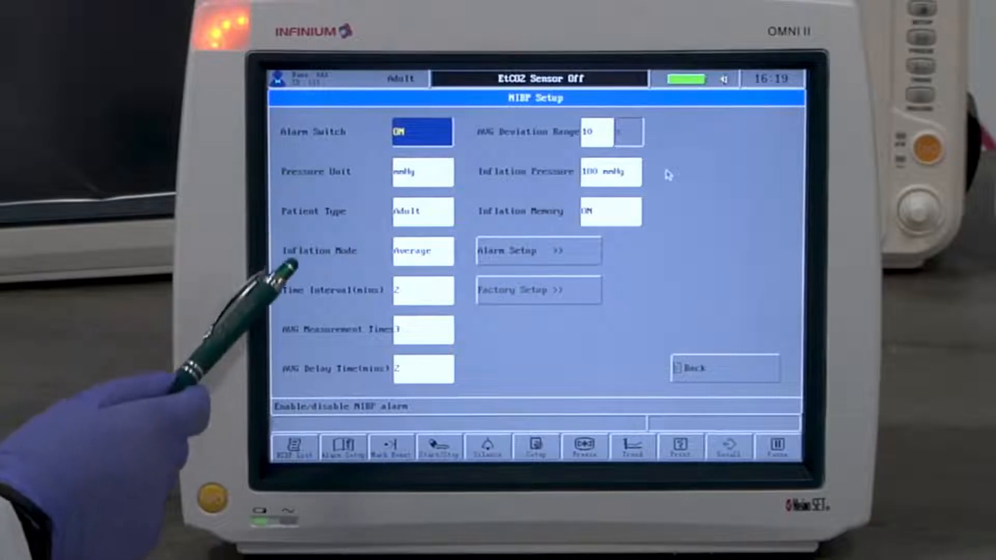
{"action": "mouse_move", "coordinate": [380, 279]}
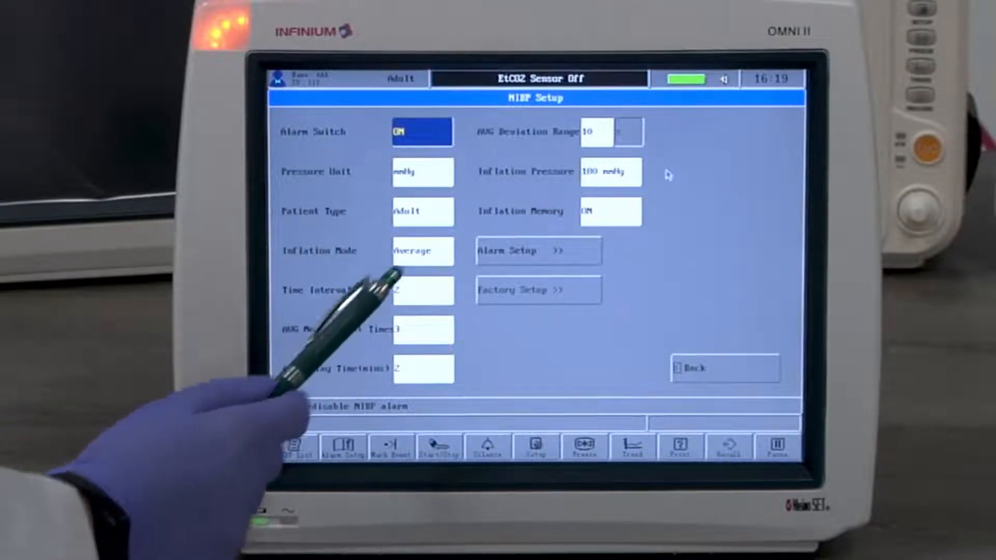
Step: Cycle NIBP inflation mode through Manual and Auto, check the time interval, settle on Average
{"action": "left_click", "coordinate": [422, 250]}
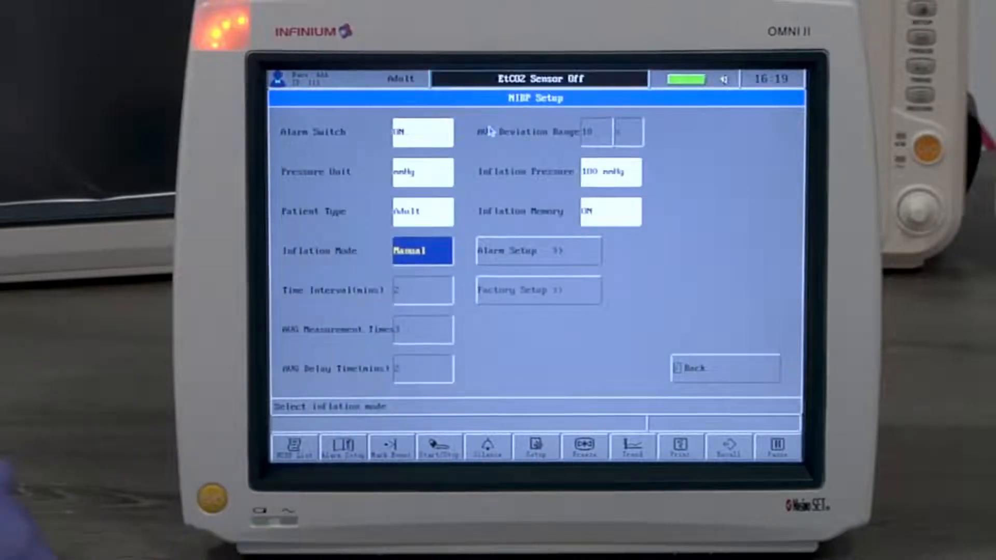
{"action": "left_click", "coordinate": [422, 250]}
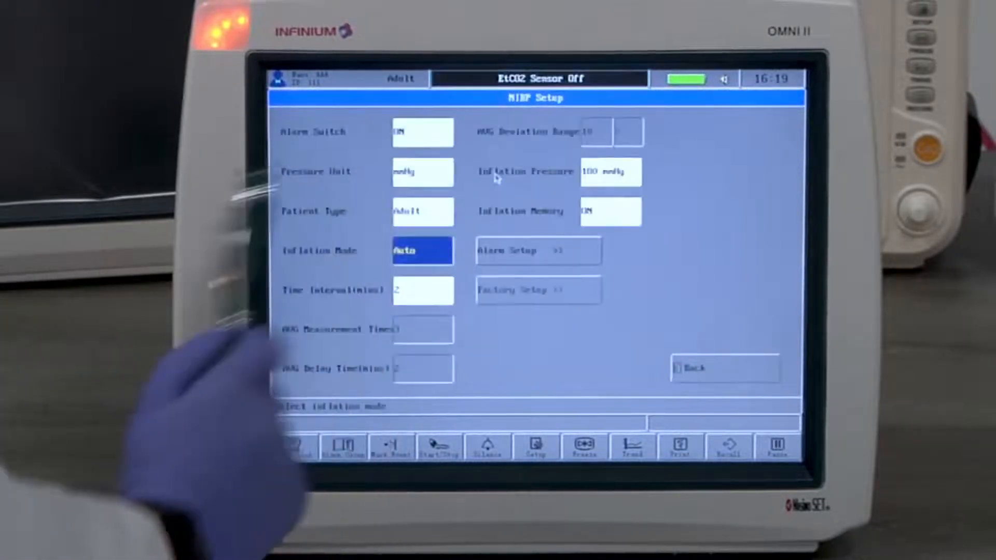
{"action": "left_click", "coordinate": [422, 290]}
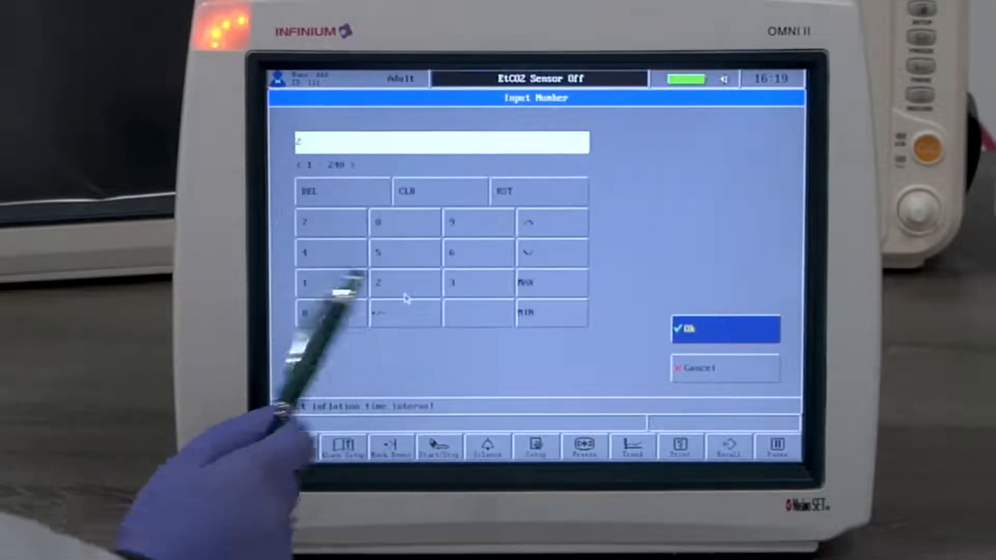
{"action": "left_click", "coordinate": [725, 329]}
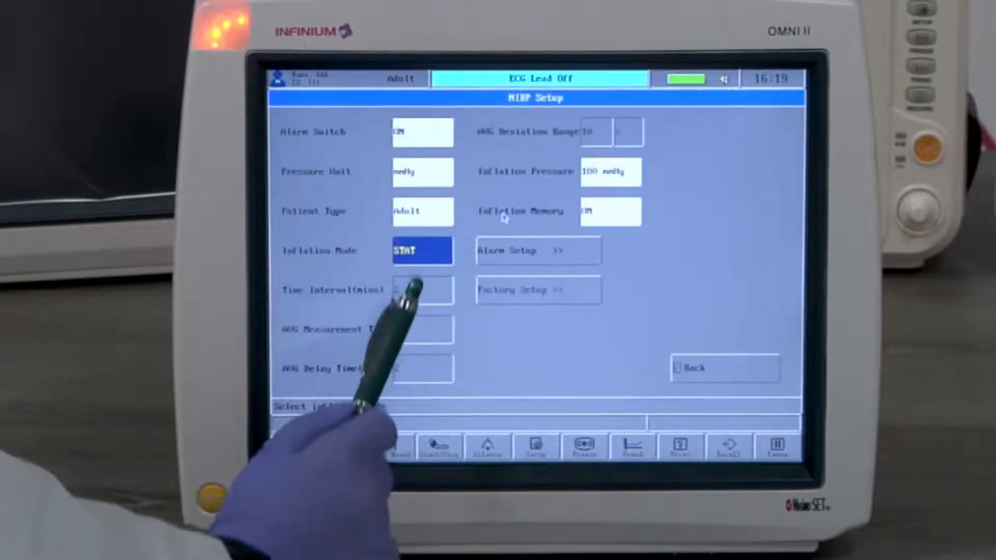
{"action": "left_click", "coordinate": [422, 250]}
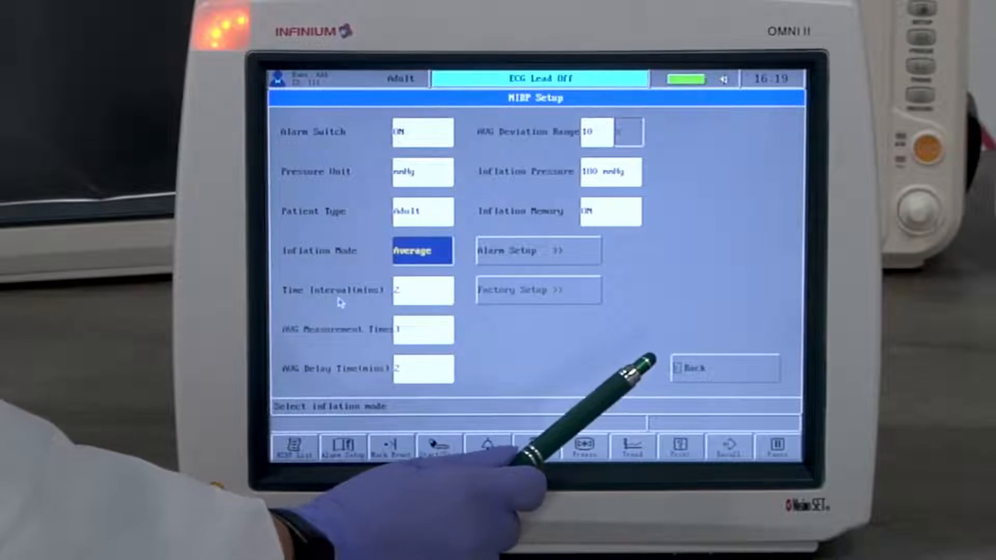
{"action": "mouse_move", "coordinate": [572, 254]}
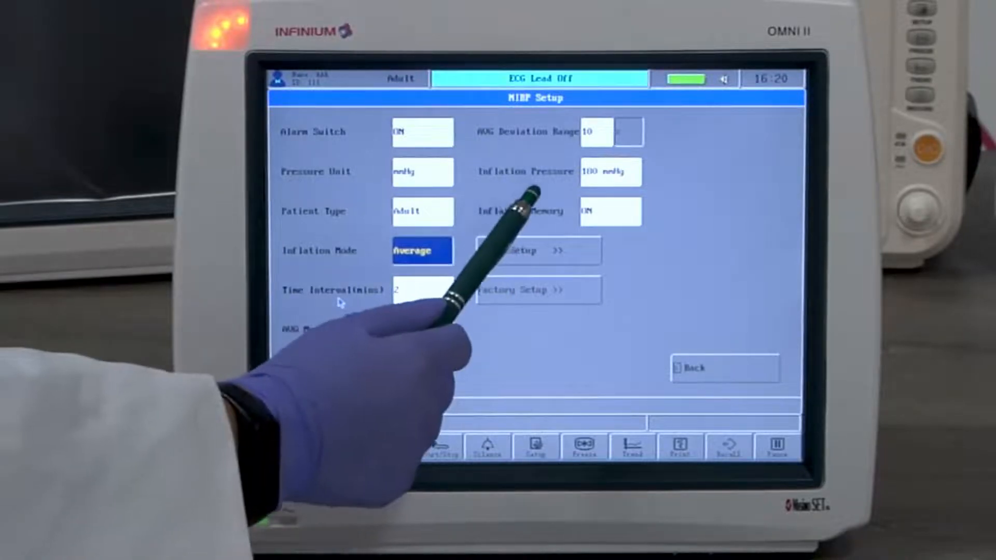
Step: Set NIBP inflation pressure to 180 mmHg and return to monitoring
{"action": "left_click", "coordinate": [608, 171]}
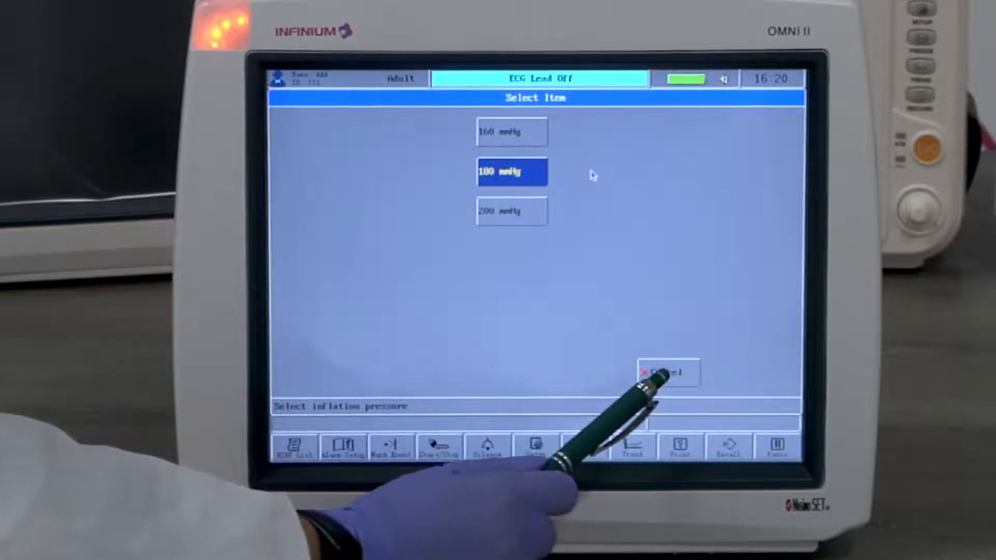
{"action": "left_click", "coordinate": [512, 171]}
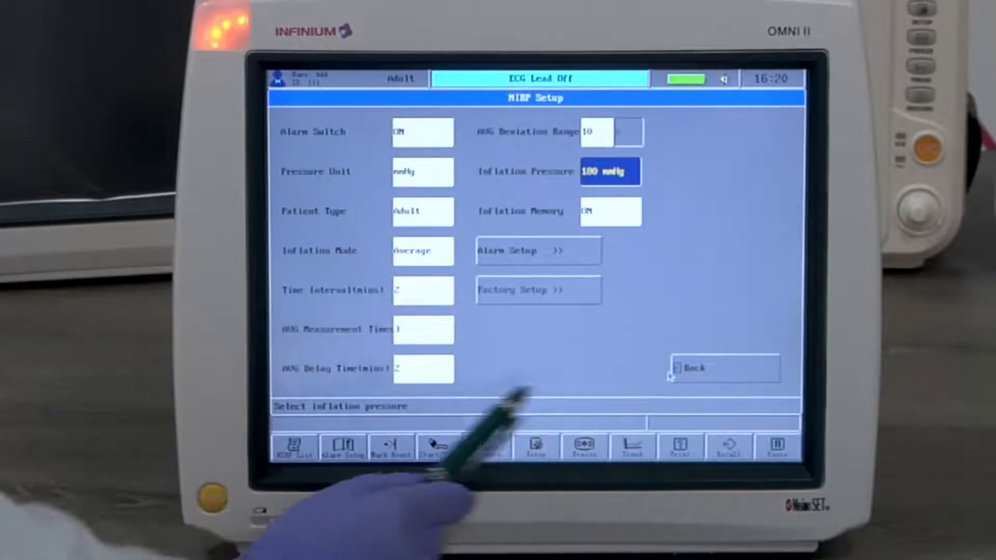
{"action": "left_click", "coordinate": [724, 369]}
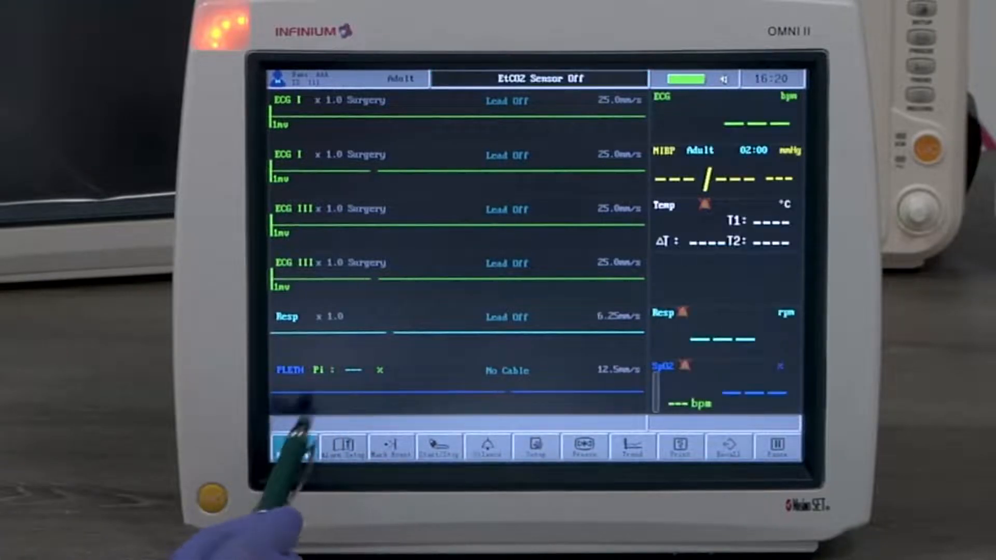
Step: Review waveform select and EtCO2 setup without changes and return to system setup
{"action": "left_click", "coordinate": [292, 446]}
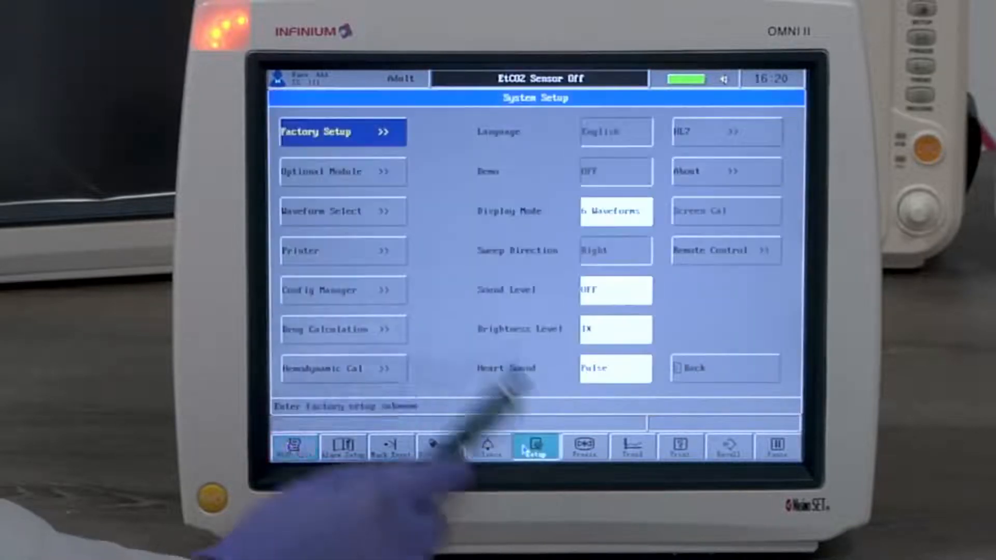
{"action": "left_click", "coordinate": [343, 171]}
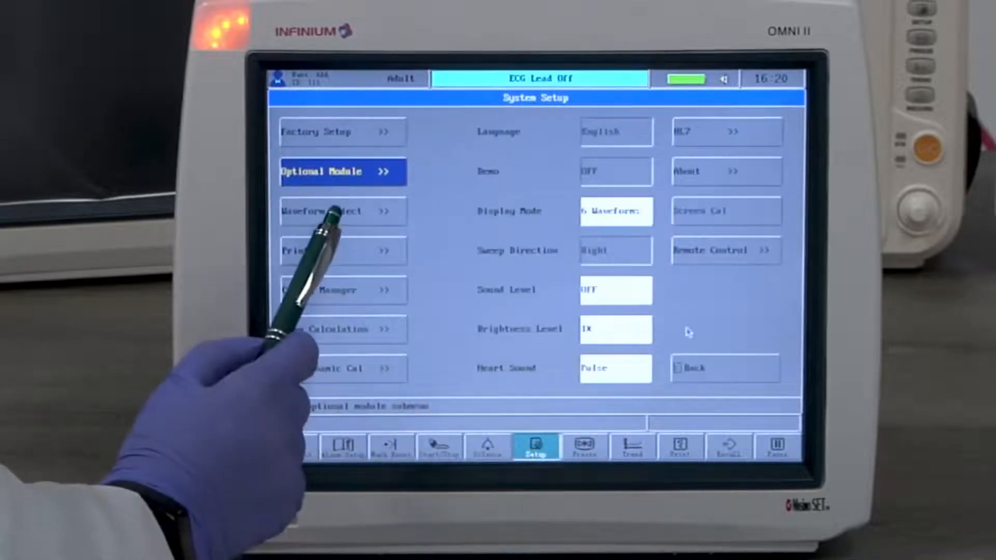
{"action": "left_click", "coordinate": [324, 210]}
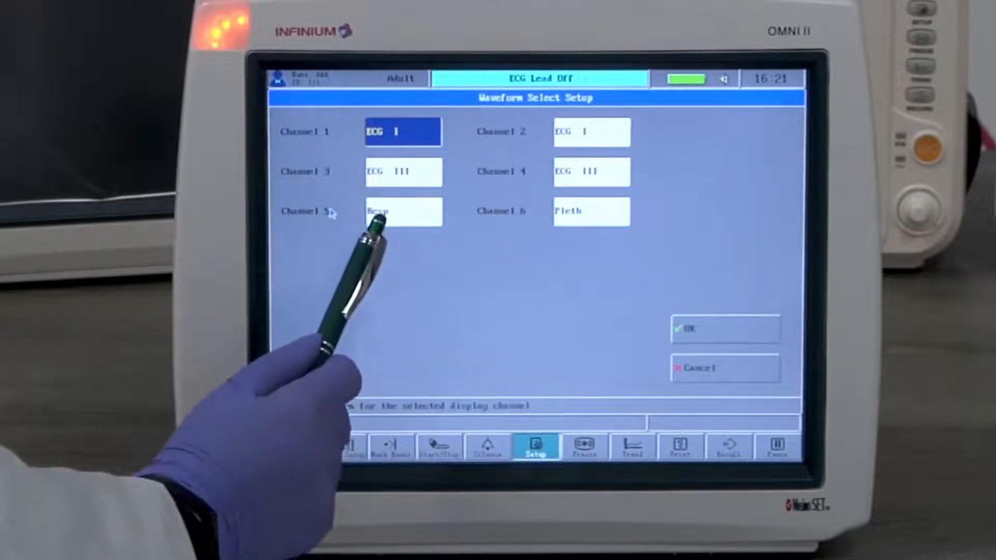
{"action": "left_click", "coordinate": [402, 210]}
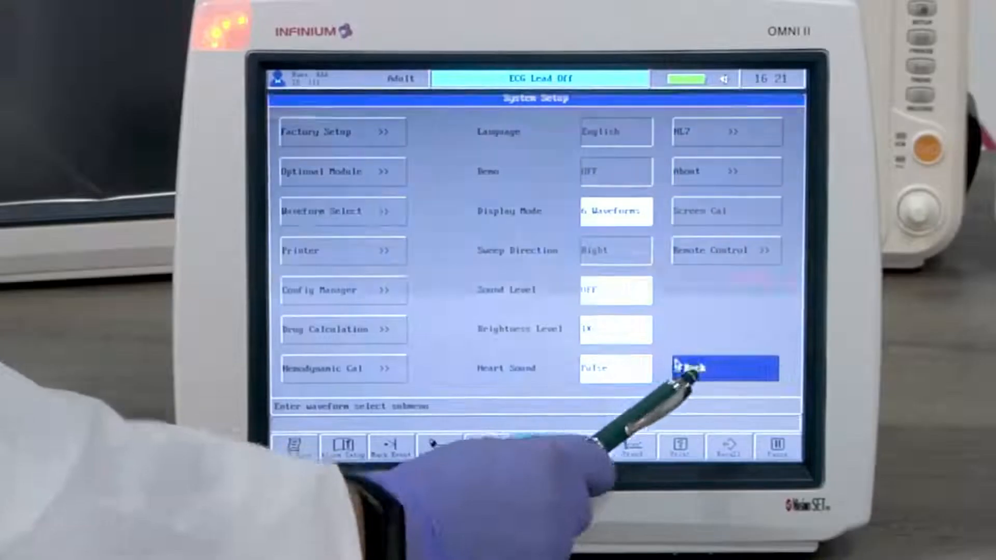
{"action": "left_click", "coordinate": [723, 369]}
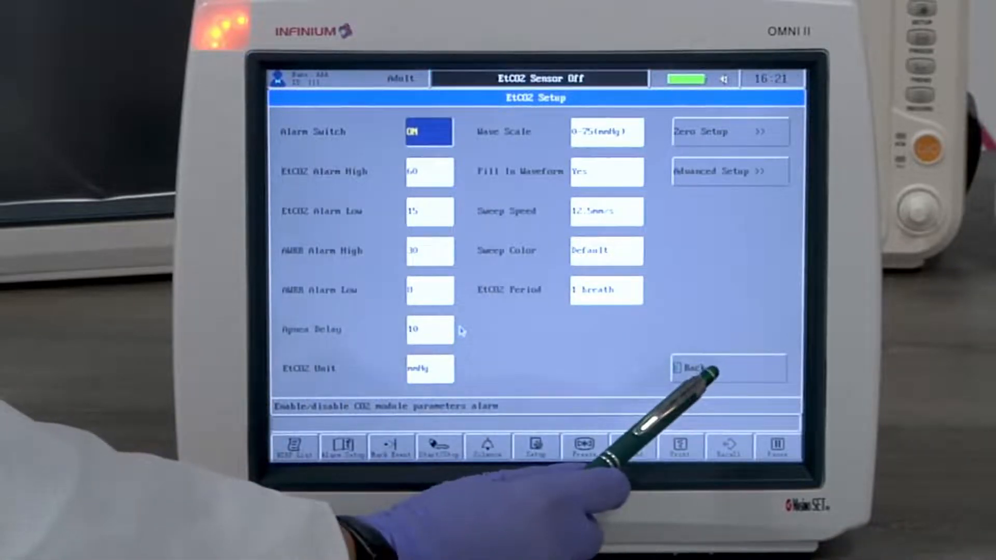
{"action": "left_click", "coordinate": [728, 368]}
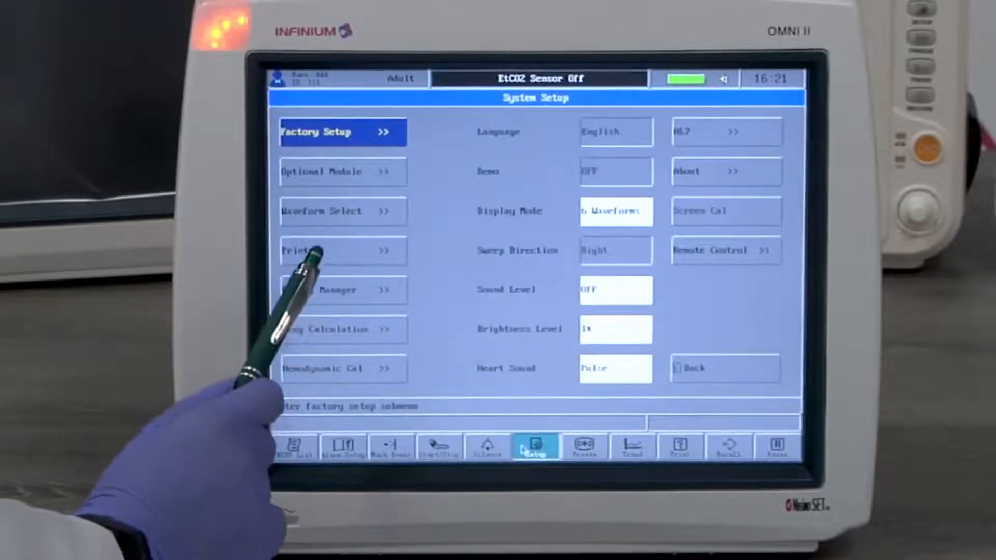
{"action": "left_click", "coordinate": [317, 250]}
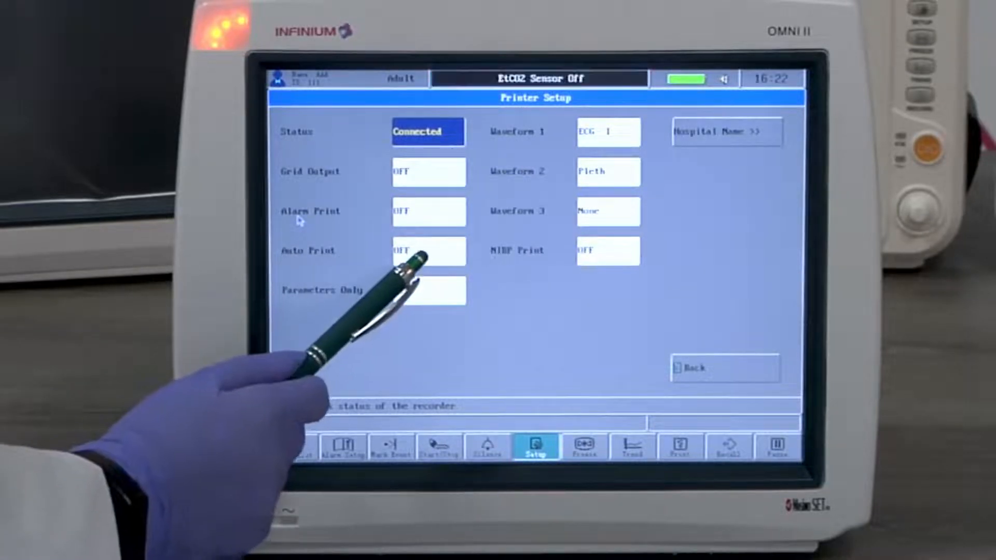
{"action": "left_click", "coordinate": [429, 250]}
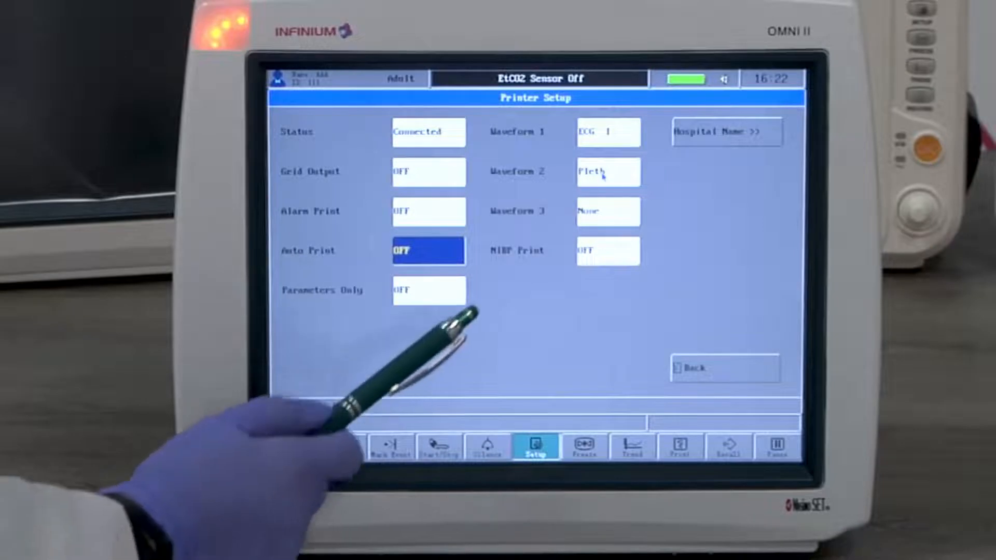
{"action": "mouse_move", "coordinate": [502, 263]}
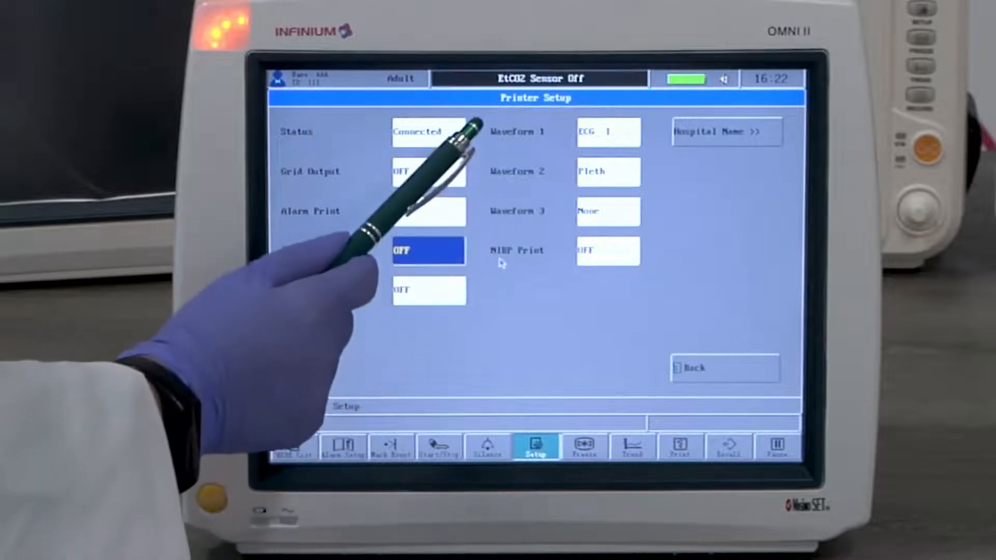
{"action": "left_click", "coordinate": [606, 212]}
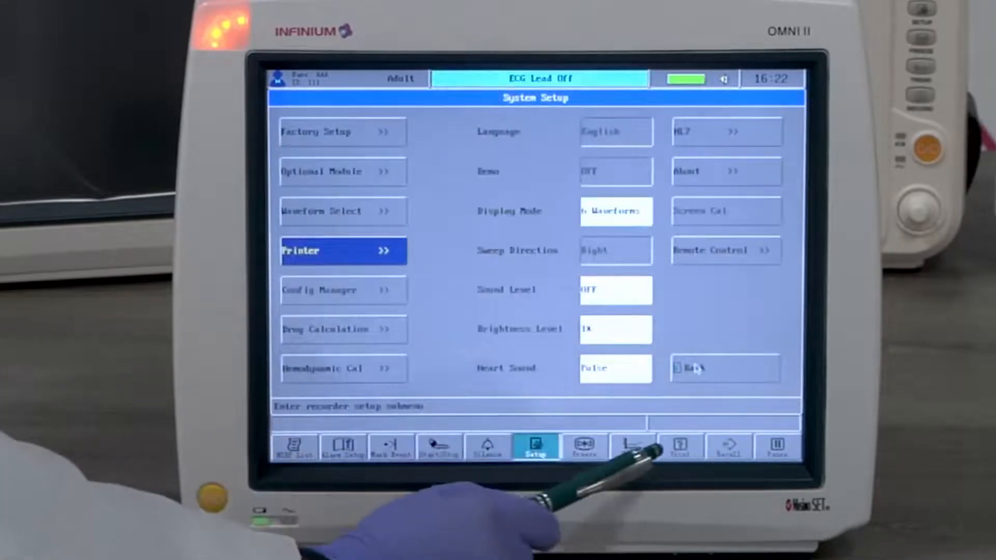
Step: Keep the trending interval at 15 minutes and bring up the tabular trend options
{"action": "left_click", "coordinate": [632, 446]}
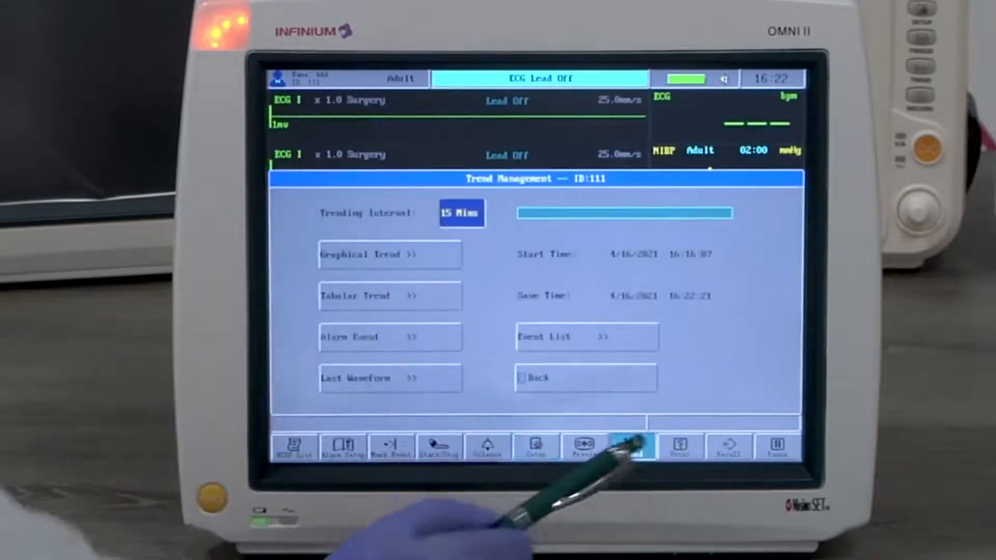
{"action": "left_click", "coordinate": [631, 446]}
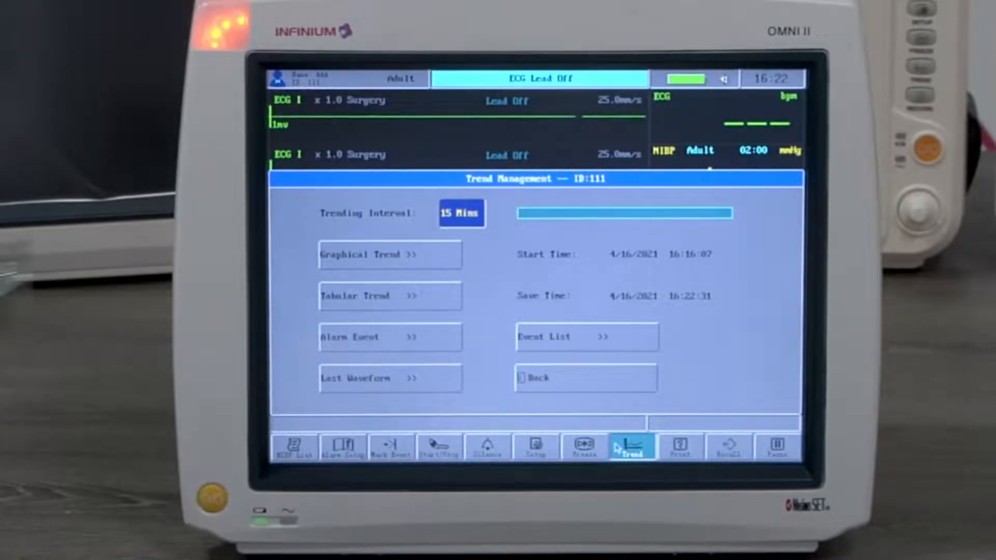
{"action": "left_click", "coordinate": [460, 212]}
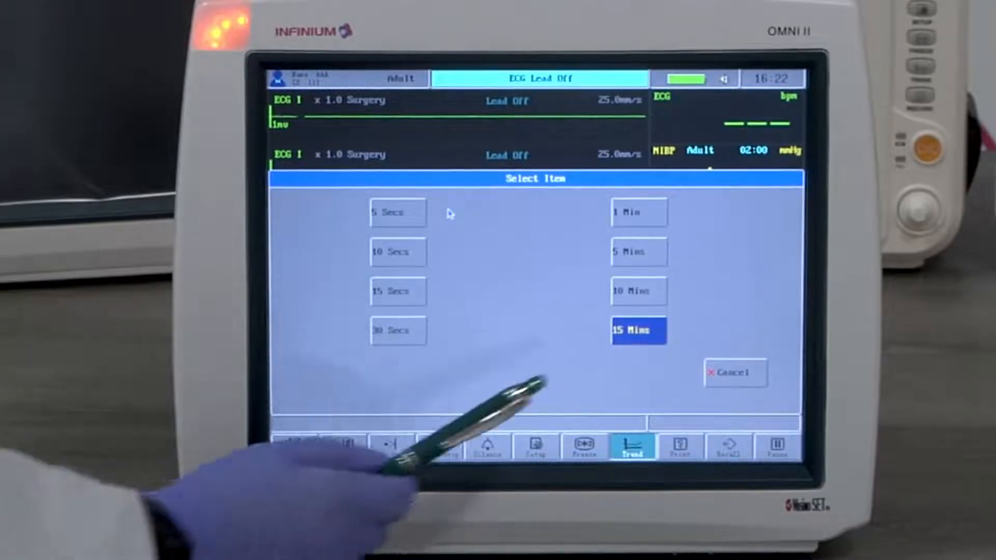
{"action": "left_click", "coordinate": [638, 330]}
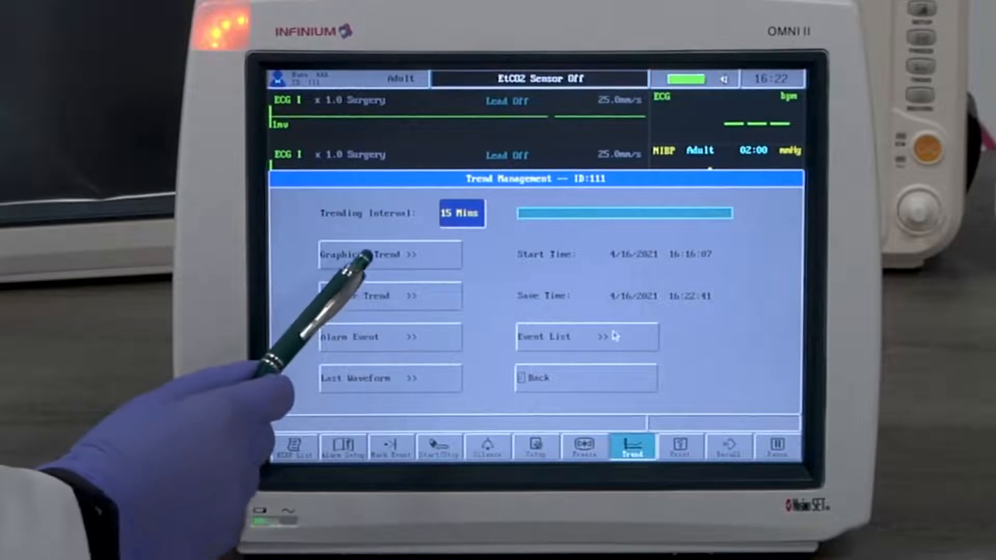
{"action": "left_click", "coordinate": [381, 255]}
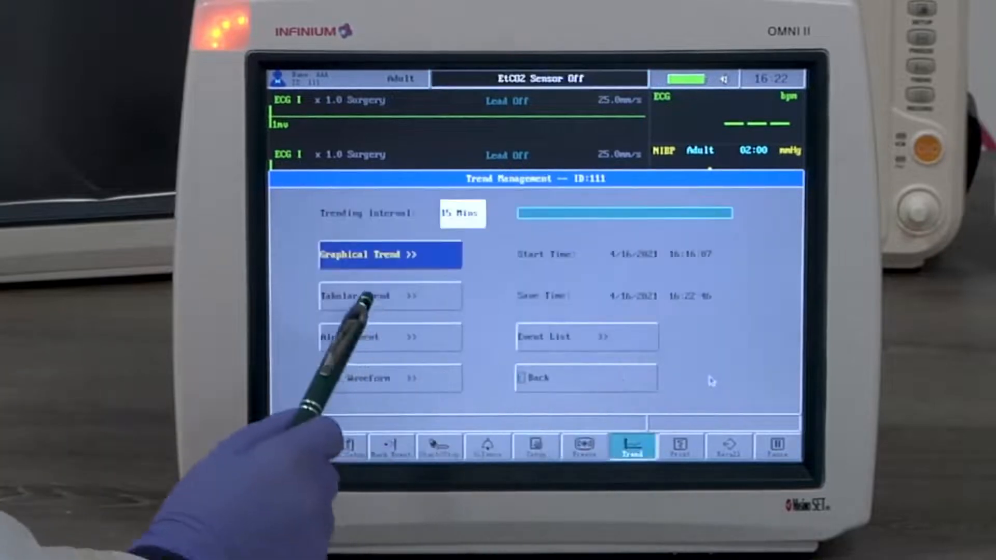
{"action": "left_click", "coordinate": [390, 295]}
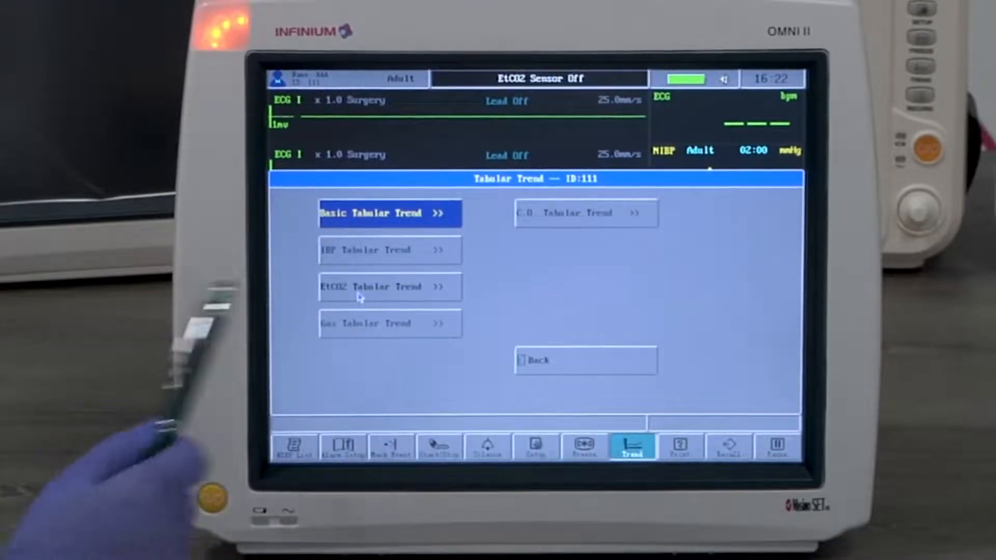
Step: View the EtCO2 tabular trend table and close it
{"action": "left_click", "coordinate": [389, 213]}
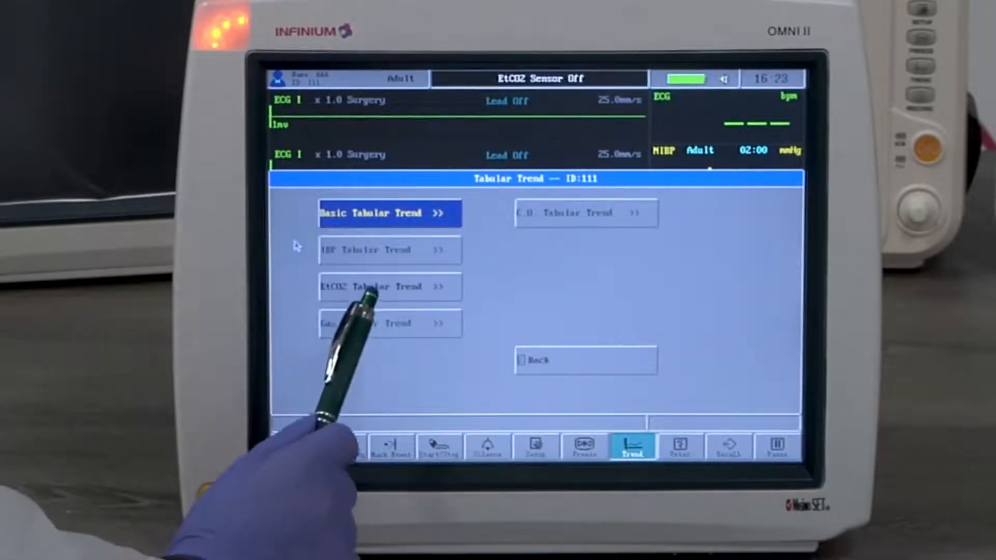
{"action": "left_click", "coordinate": [389, 213]}
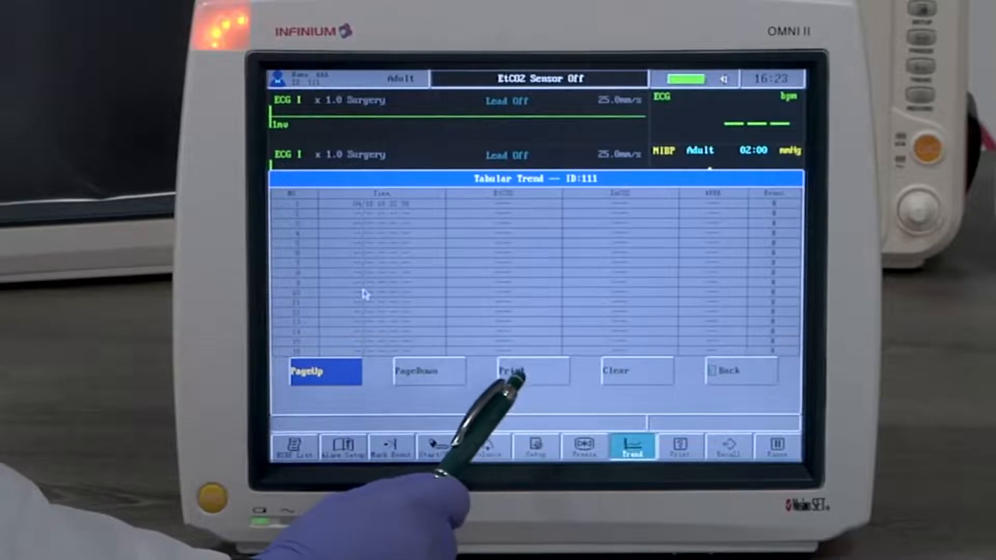
{"action": "left_click", "coordinate": [740, 371]}
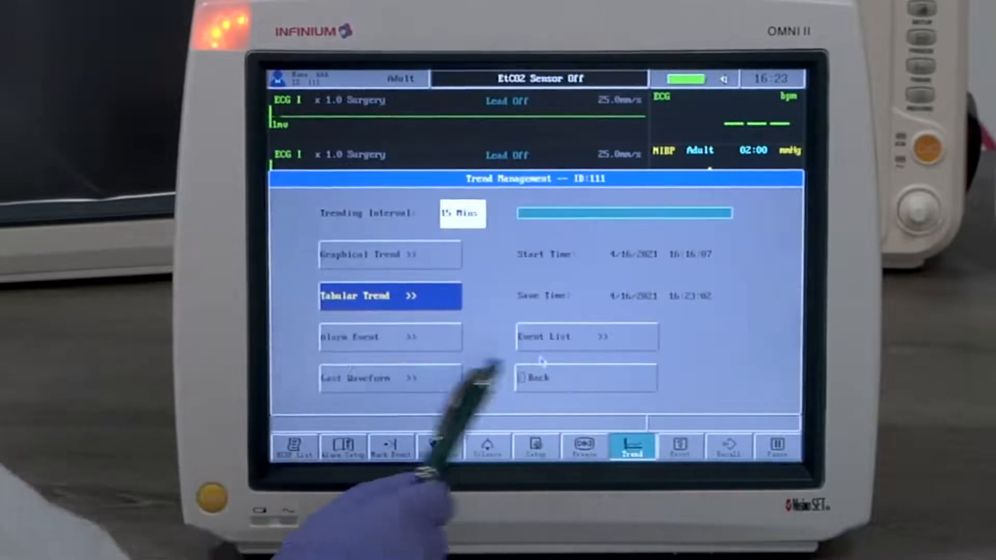
{"action": "left_click", "coordinate": [390, 336]}
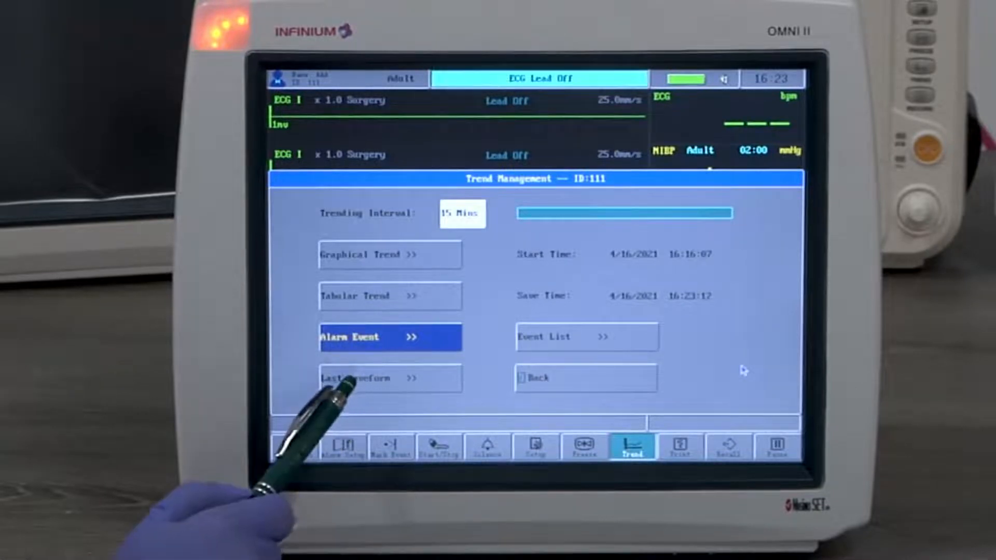
Step: Review the last recorded waveforms, leave trend management, and bring up patient history recall
{"action": "left_click", "coordinate": [374, 377]}
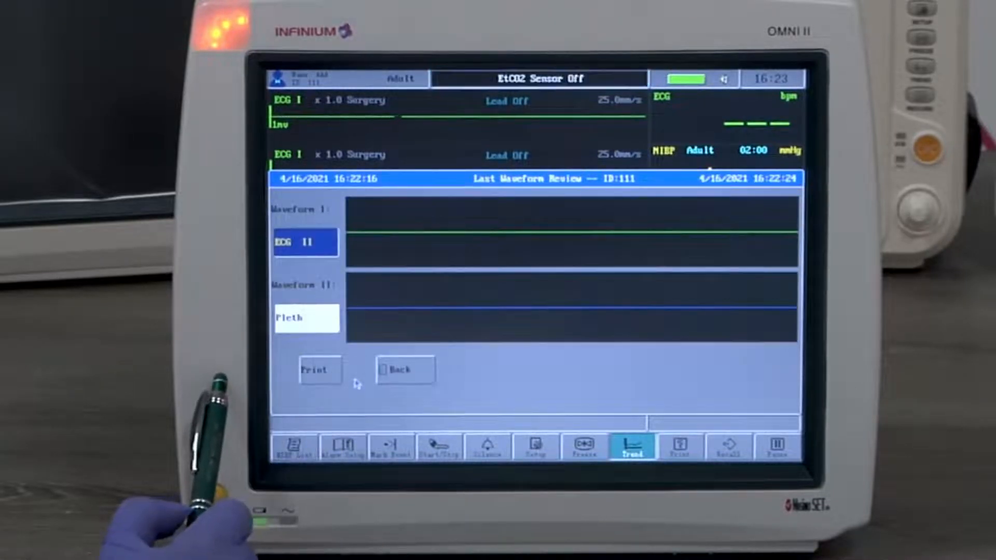
{"action": "left_click", "coordinate": [305, 242]}
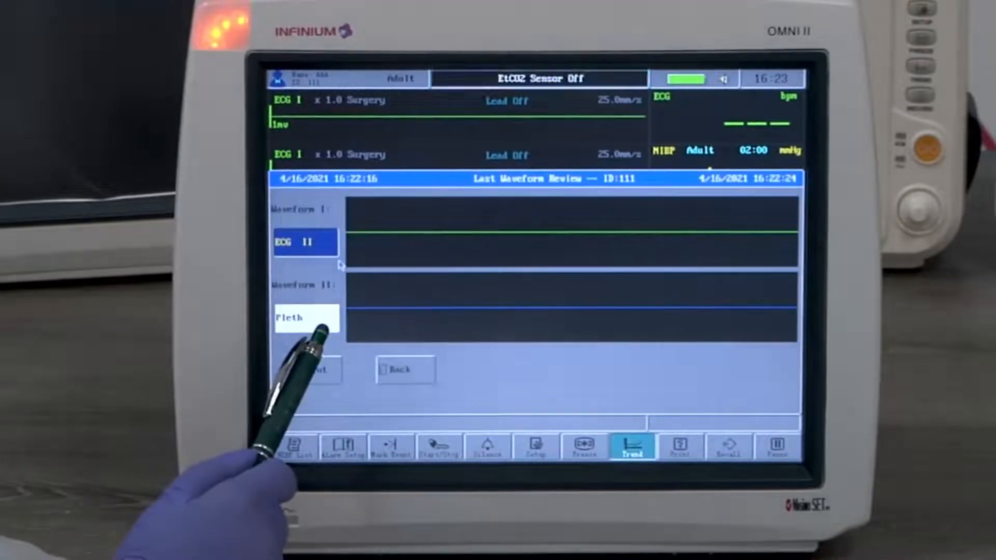
{"action": "left_click", "coordinate": [403, 370]}
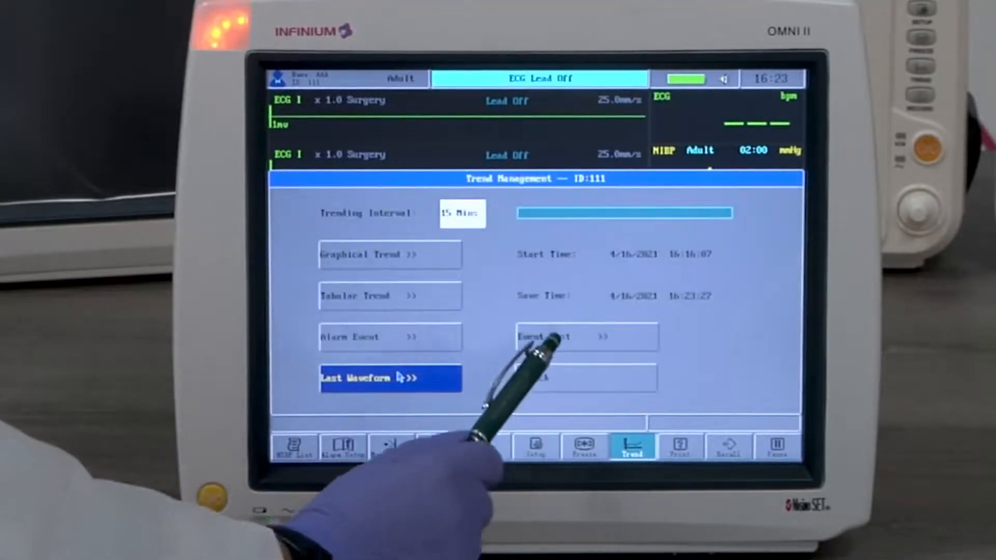
{"action": "left_click", "coordinate": [585, 336]}
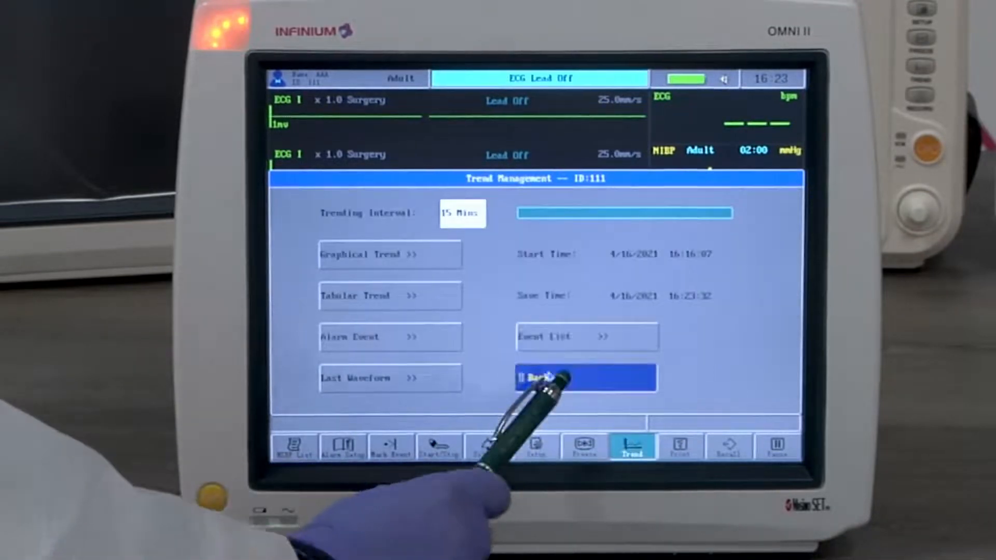
{"action": "left_click", "coordinate": [728, 446]}
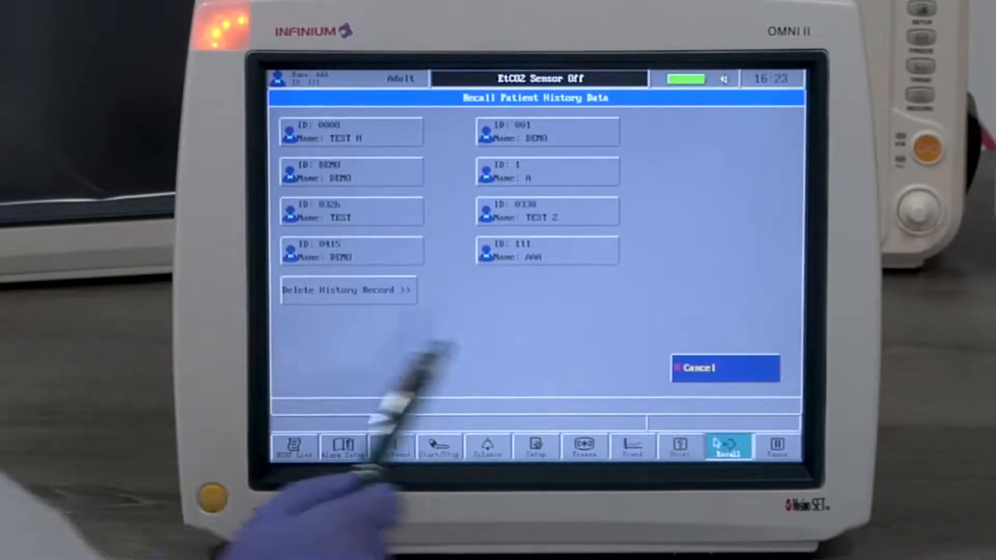
Step: Cancel the patient history recall and return to live monitoring
{"action": "left_click", "coordinate": [547, 250]}
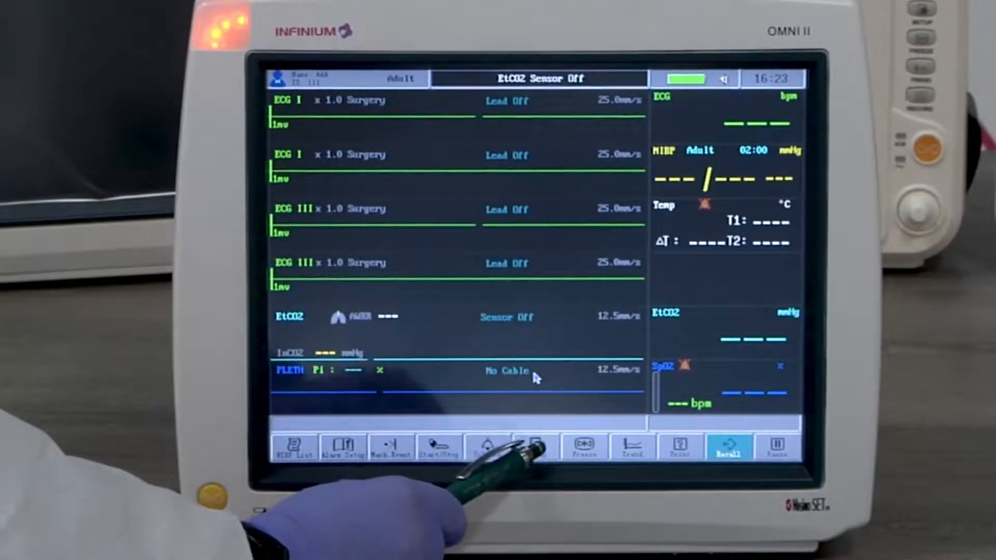
Step: Check the empty user configuration list in Config Manager, then reach HL7 setup
{"action": "left_click", "coordinate": [535, 446]}
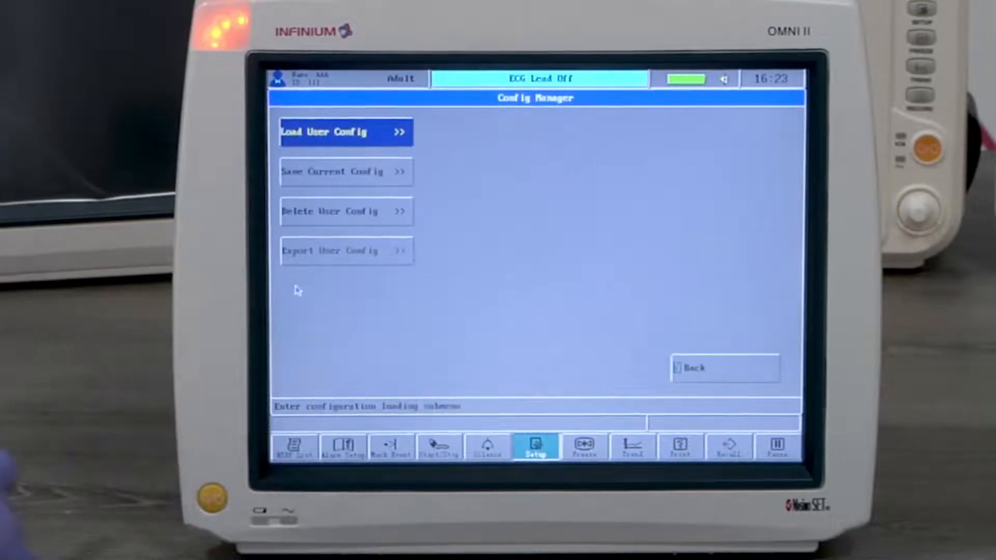
{"action": "mouse_move", "coordinate": [158, 317]}
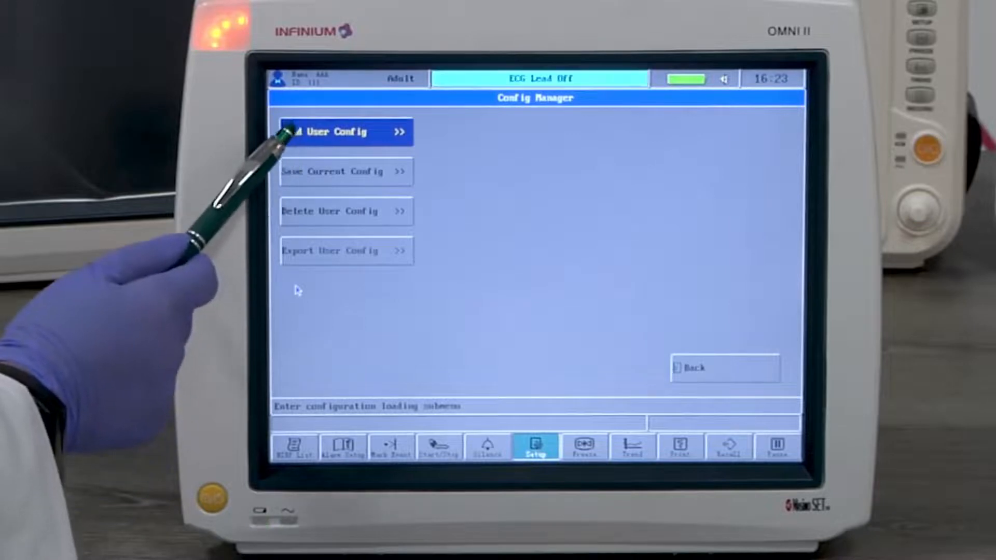
{"action": "left_click", "coordinate": [332, 211]}
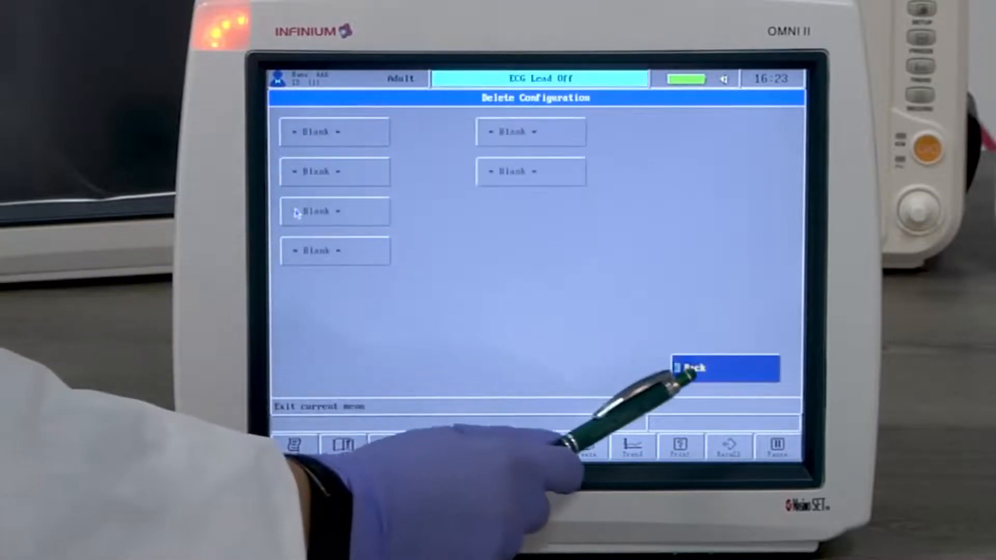
{"action": "left_click", "coordinate": [725, 367]}
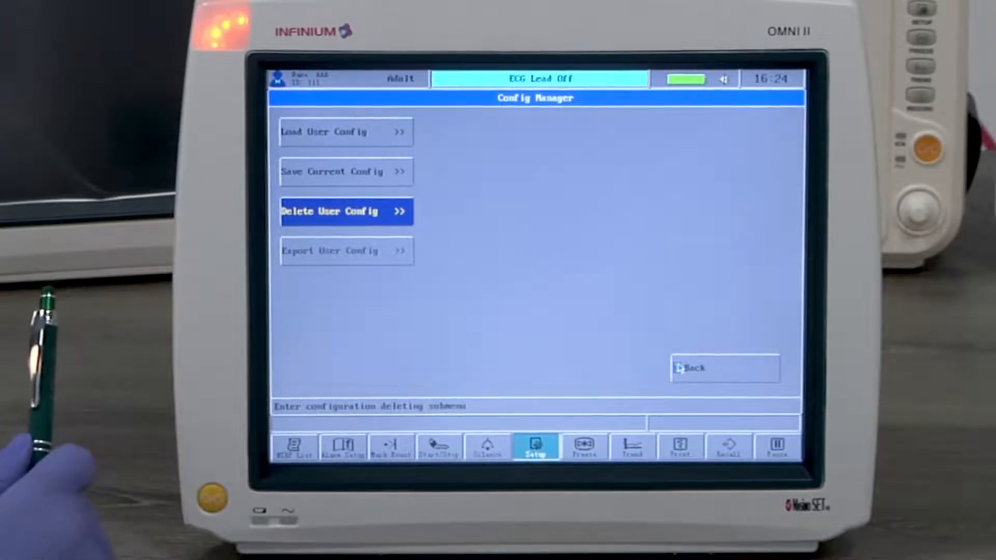
{"action": "left_click", "coordinate": [724, 368]}
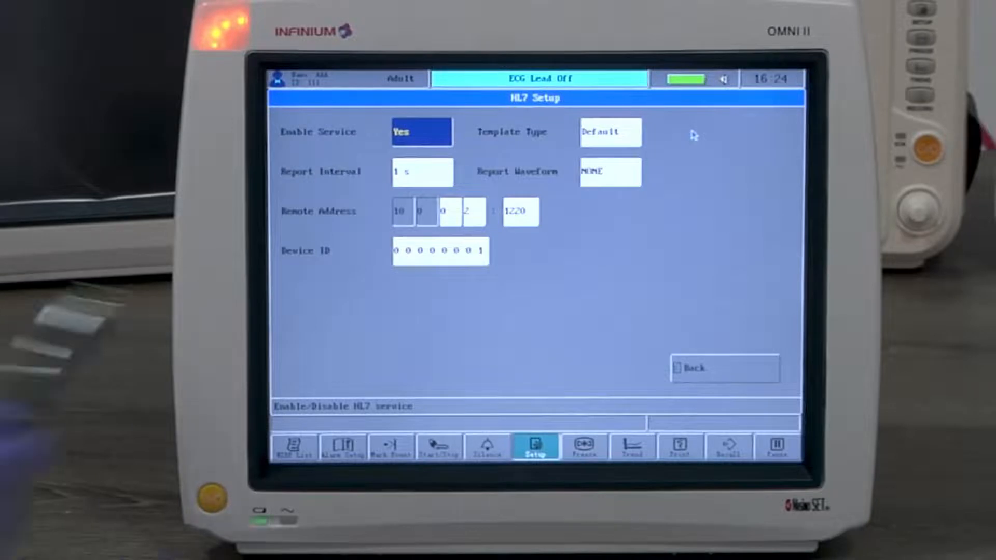
Step: Close HL7 setup and bring up Drug Calculation from System Setup for an Adult patient
{"action": "left_click", "coordinate": [725, 370]}
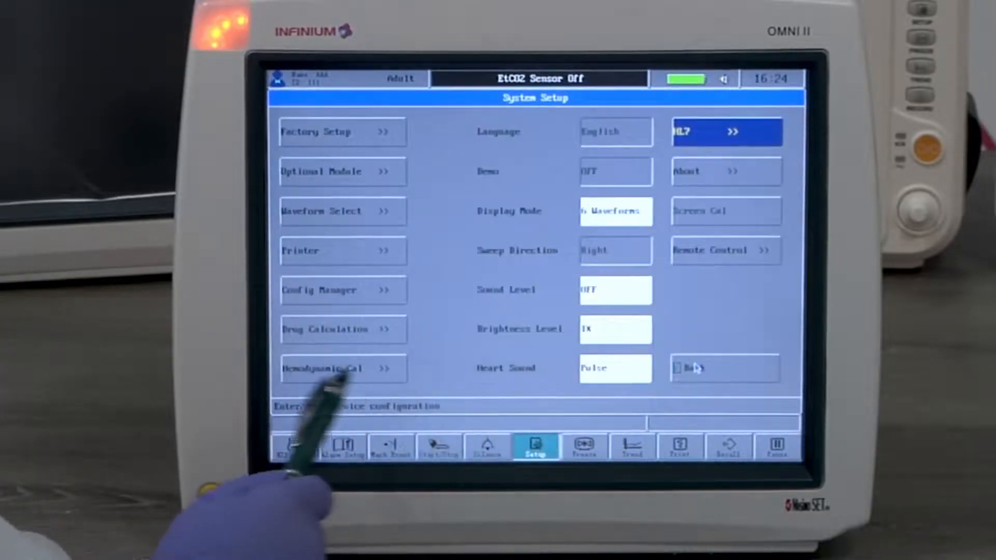
{"action": "left_click", "coordinate": [323, 328]}
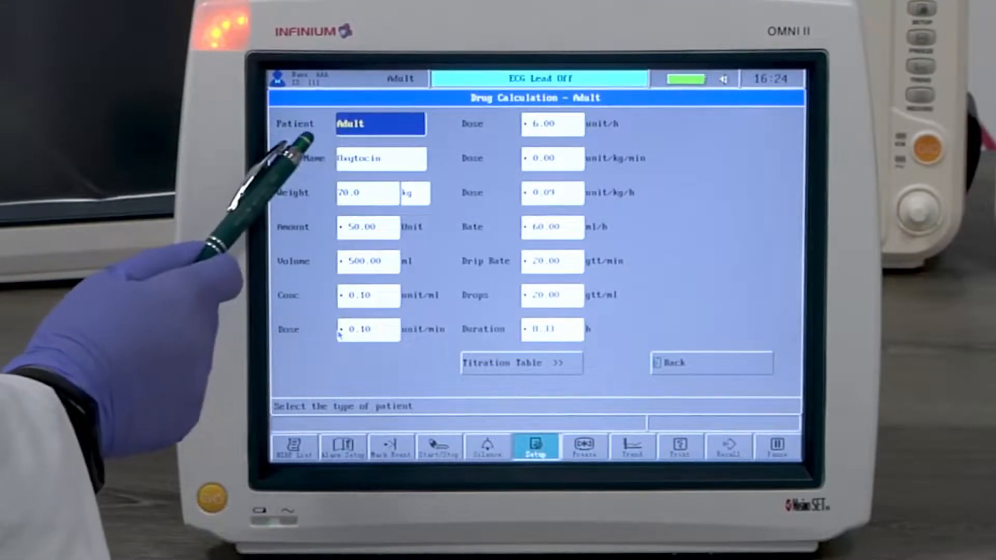
Step: Choose Oxytocin as the drug and set its amount to 10 units
{"action": "left_click", "coordinate": [381, 159]}
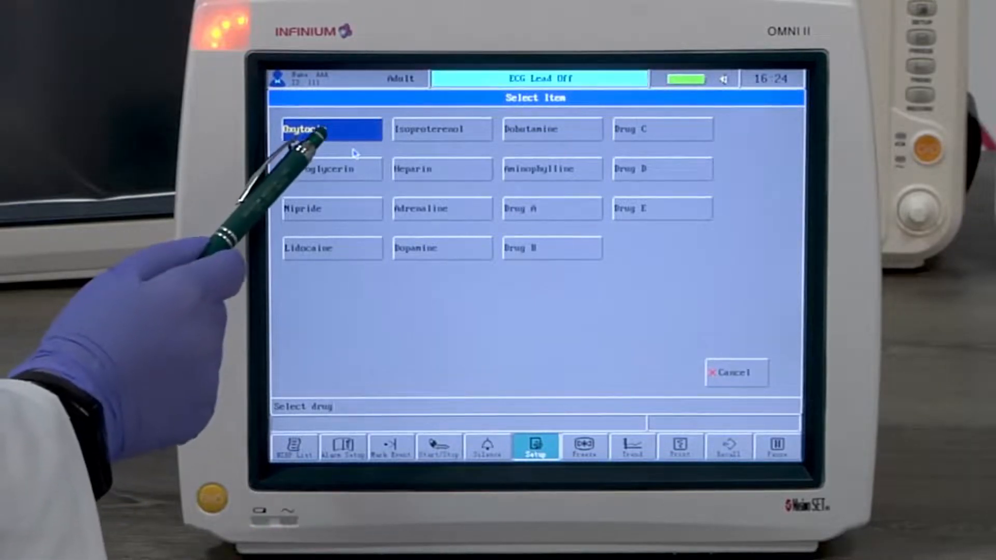
{"action": "left_click", "coordinate": [323, 129]}
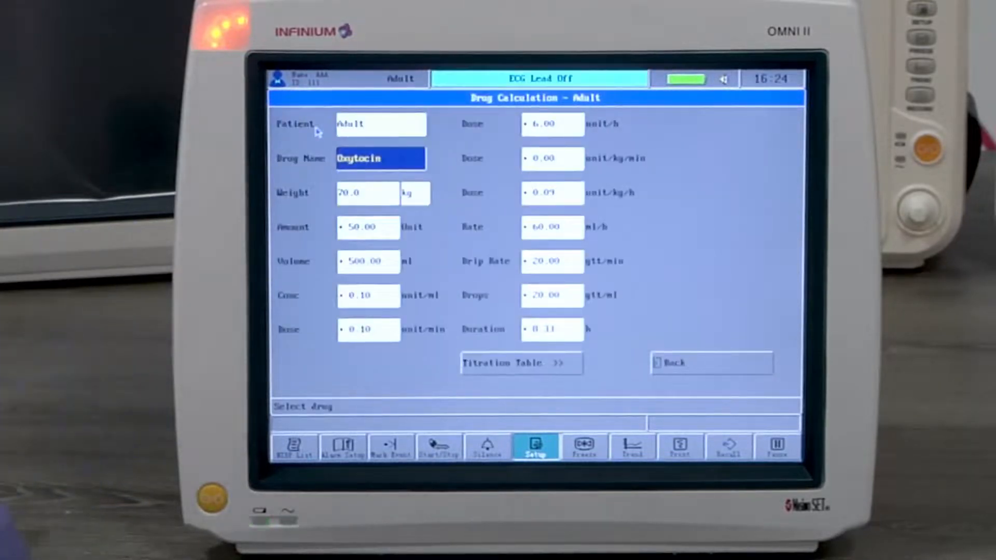
{"action": "left_click", "coordinate": [367, 193]}
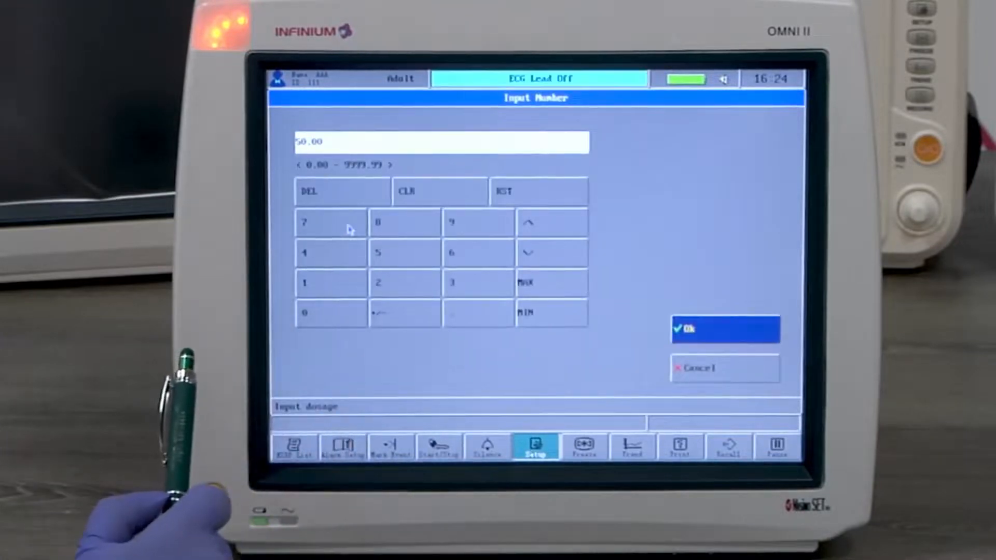
{"action": "left_click", "coordinate": [330, 282]}
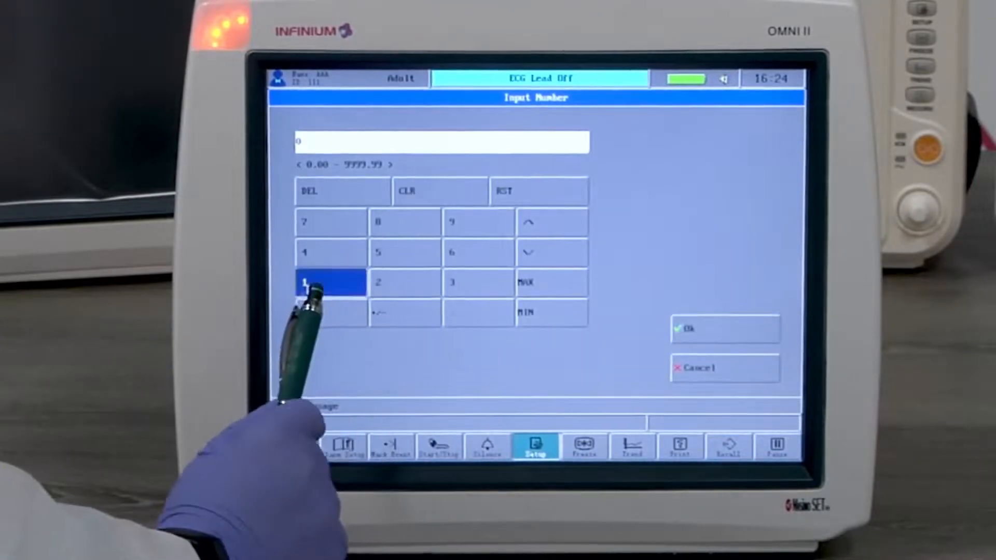
{"action": "left_click", "coordinate": [724, 328]}
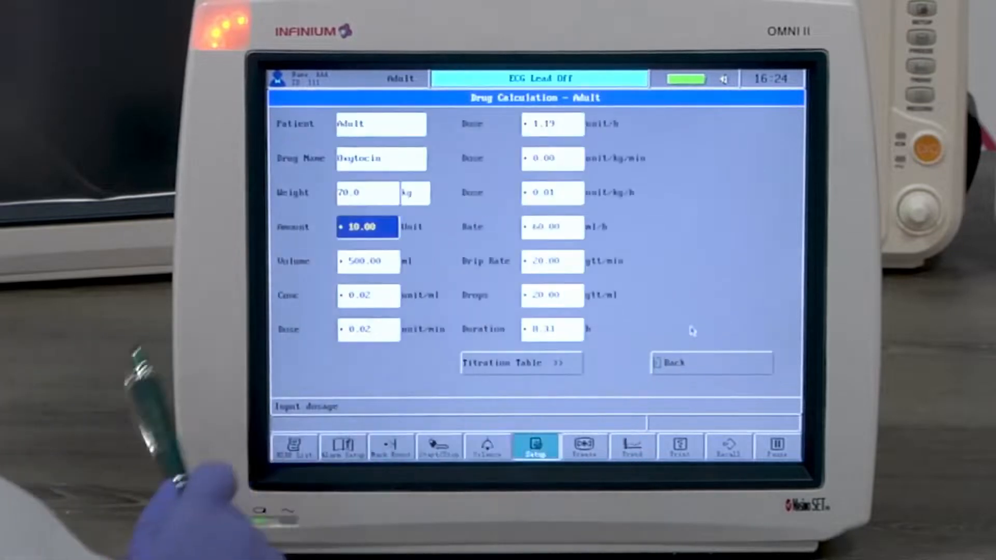
{"action": "mouse_move", "coordinate": [368, 292]}
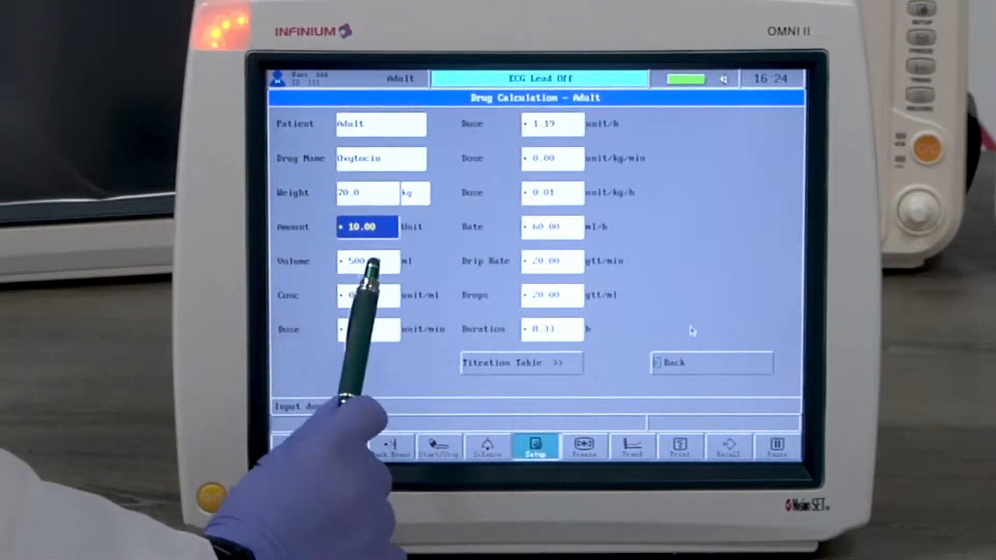
Step: Set the volume, enter a 20 hour duration and clear the rate so it recalculates to 10 ml/h, then show the titration table
{"action": "left_click", "coordinate": [367, 261]}
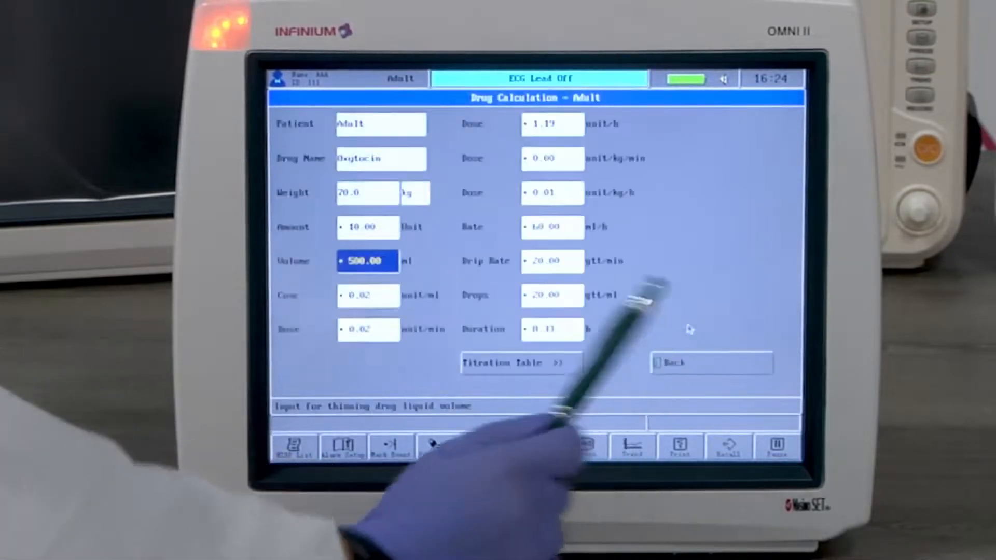
{"action": "left_click", "coordinate": [551, 328]}
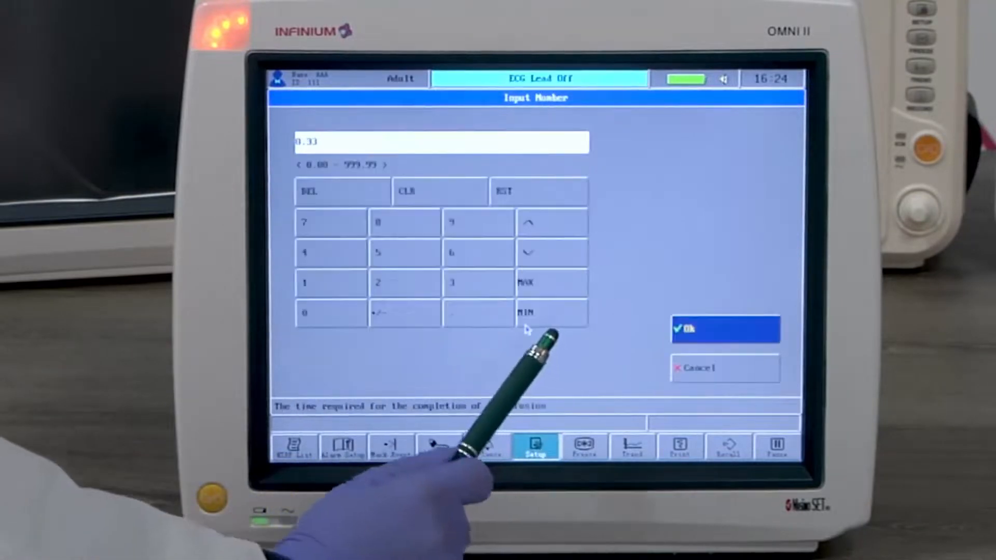
{"action": "left_click", "coordinate": [330, 313]}
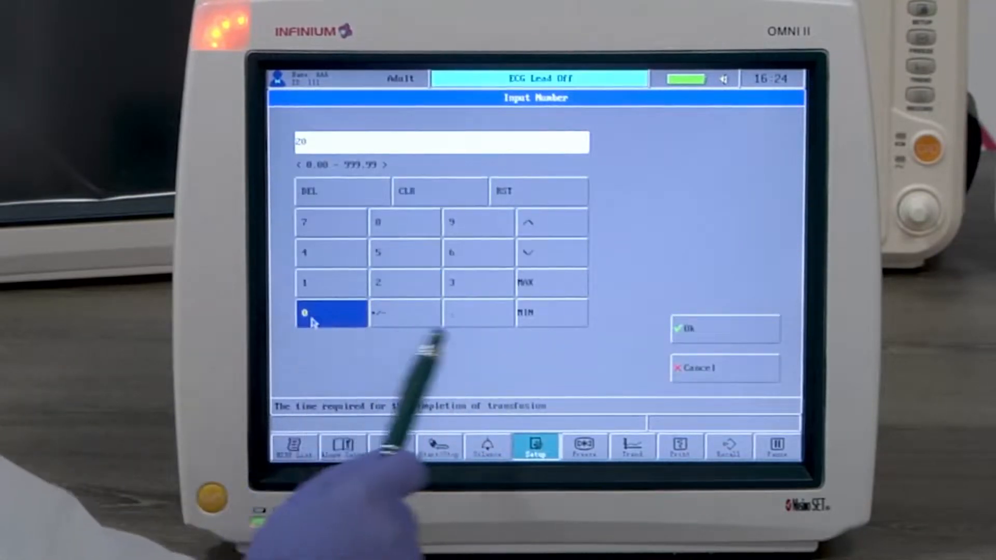
{"action": "left_click", "coordinate": [723, 329]}
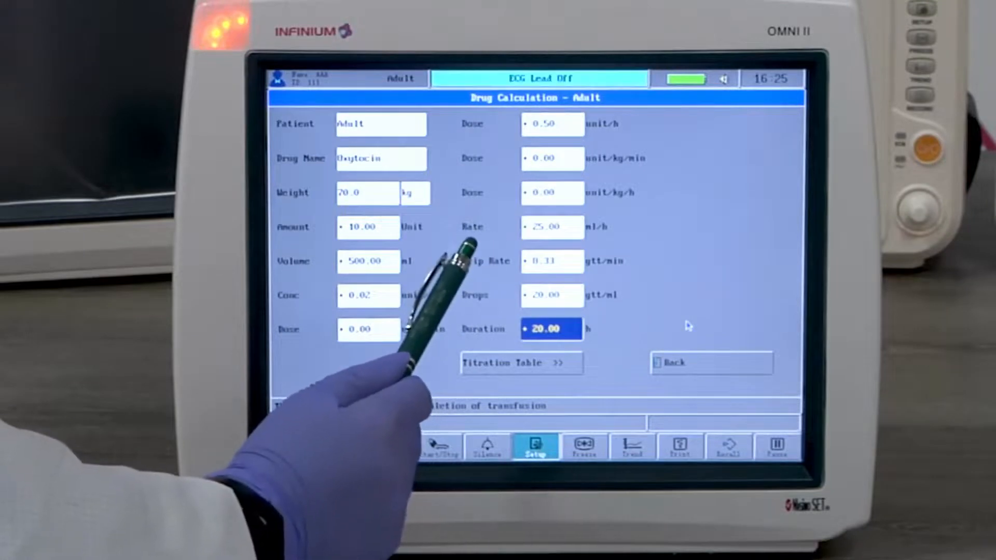
{"action": "left_click", "coordinate": [551, 329]}
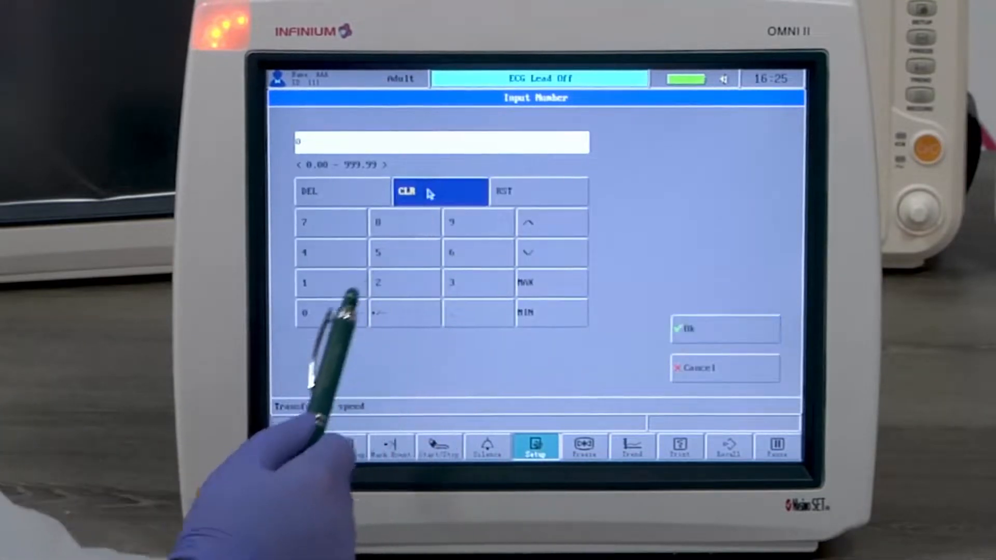
{"action": "left_click", "coordinate": [724, 328]}
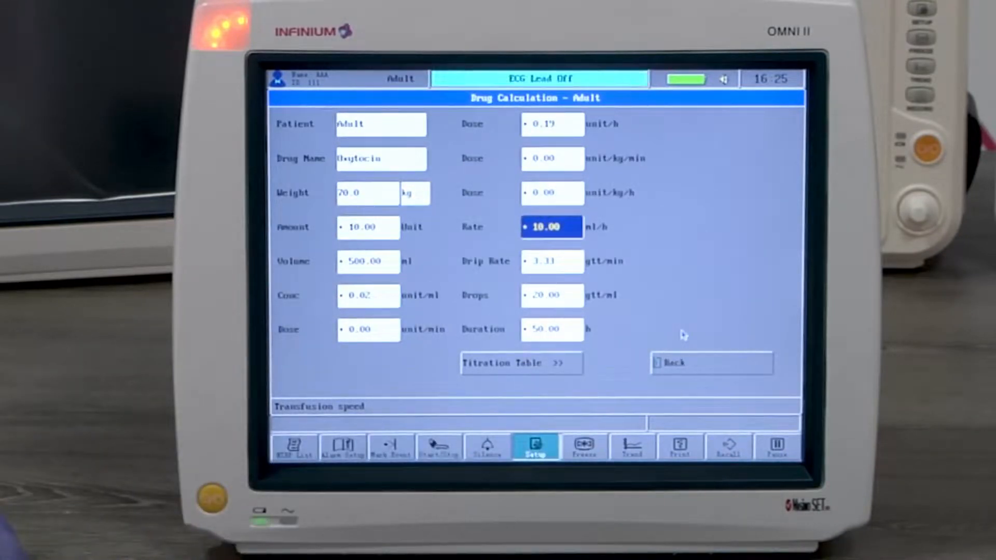
{"action": "left_click", "coordinate": [520, 363]}
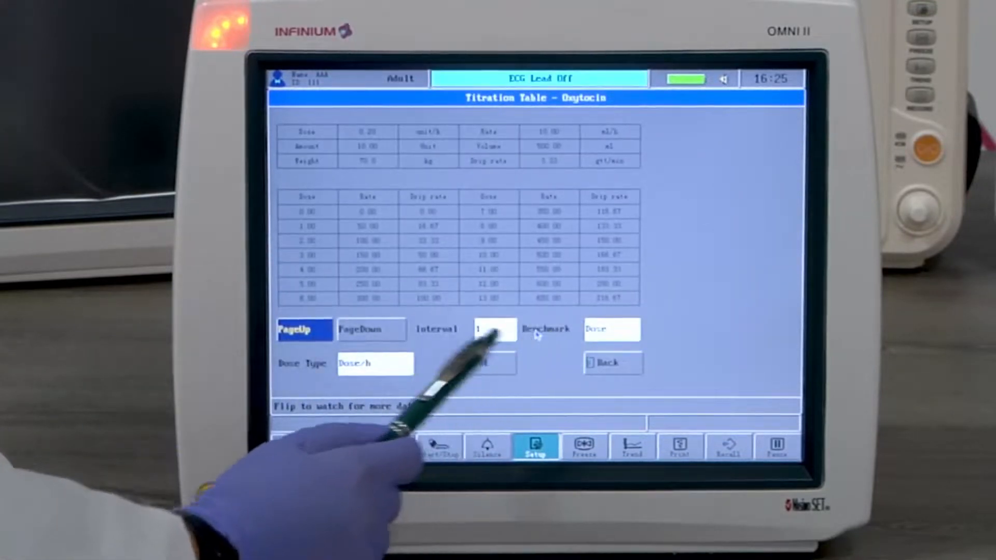
Step: Keep Dose/h as dose type, page down to doses 14–27, and go back toward hemodynamic calculation to enter CVP 20
{"action": "left_click", "coordinate": [374, 363]}
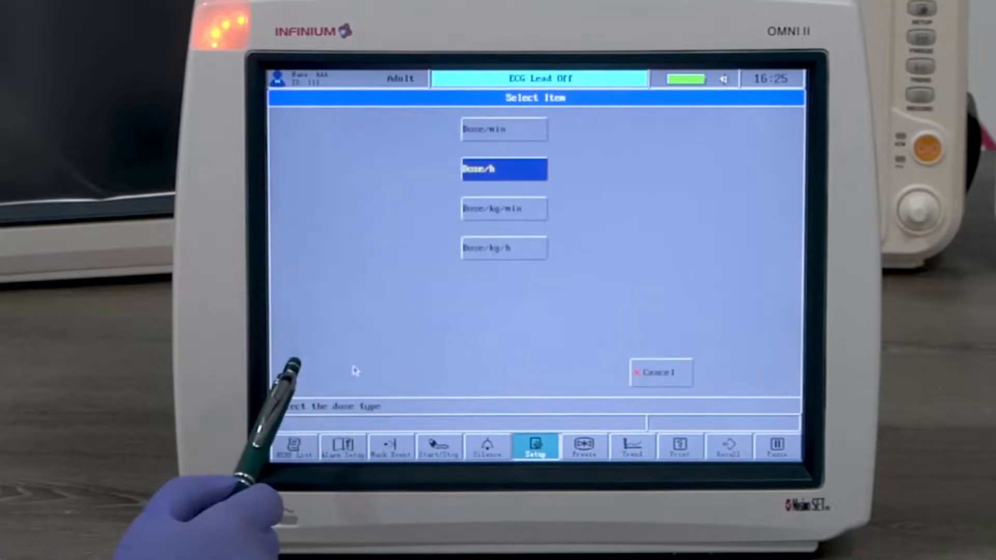
{"action": "left_click", "coordinate": [504, 169]}
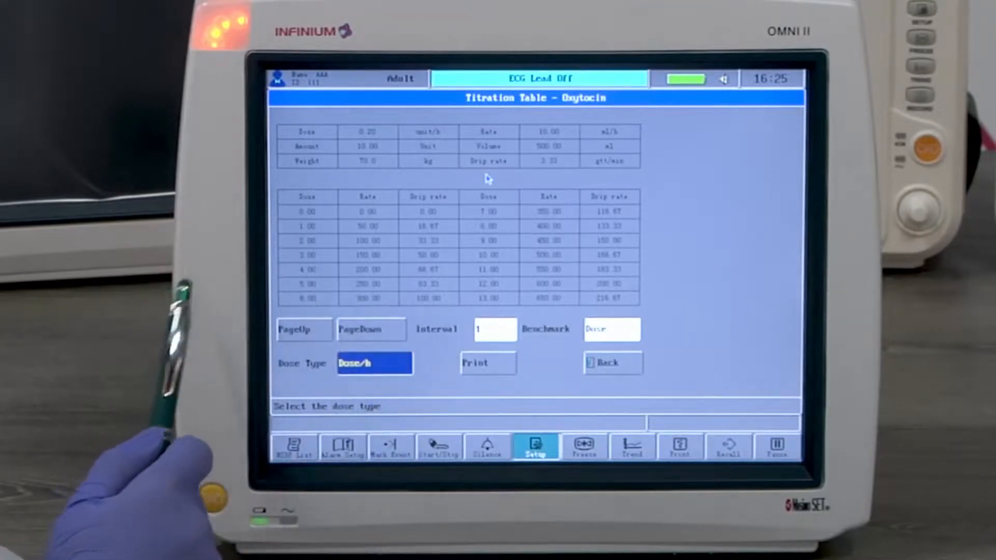
{"action": "mouse_move", "coordinate": [248, 305]}
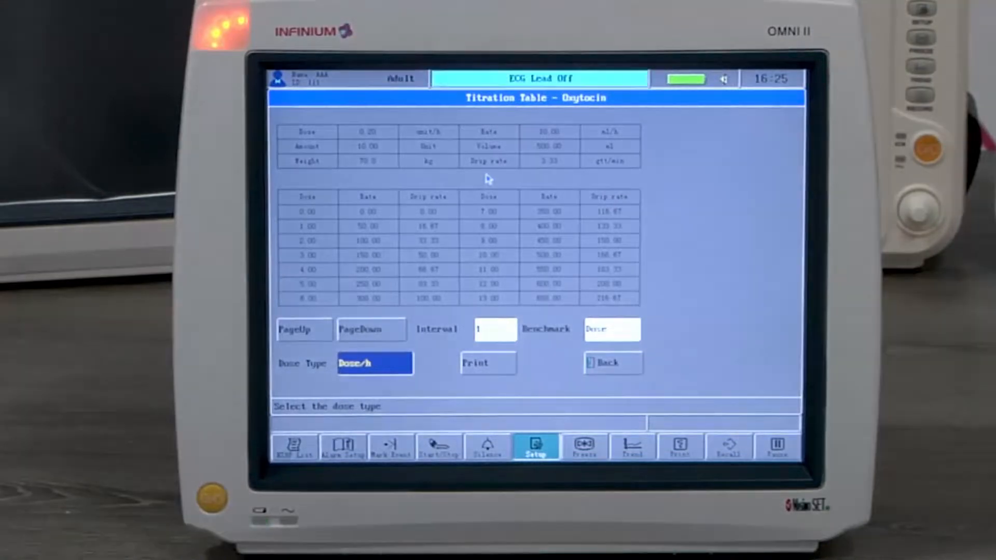
{"action": "left_click", "coordinate": [372, 329]}
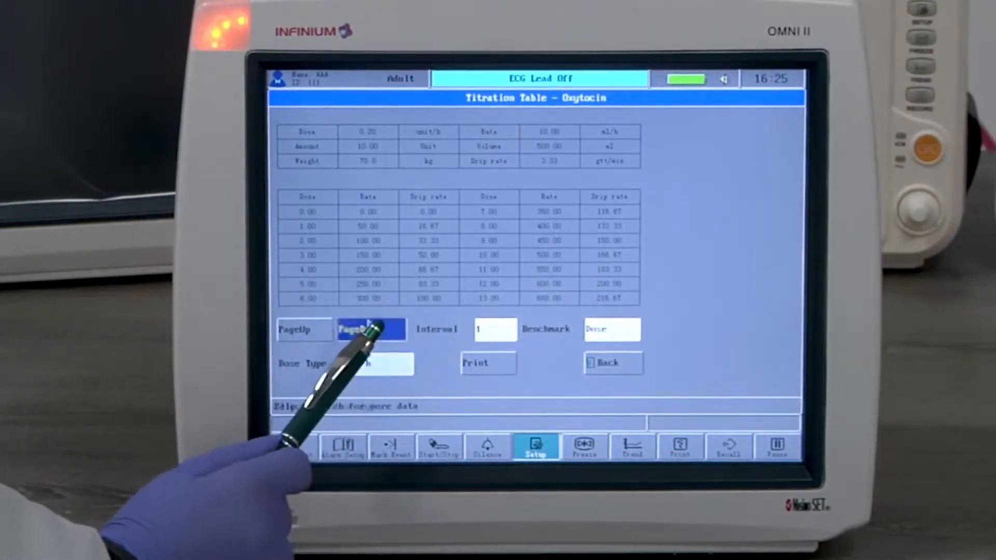
{"action": "left_click", "coordinate": [372, 329]}
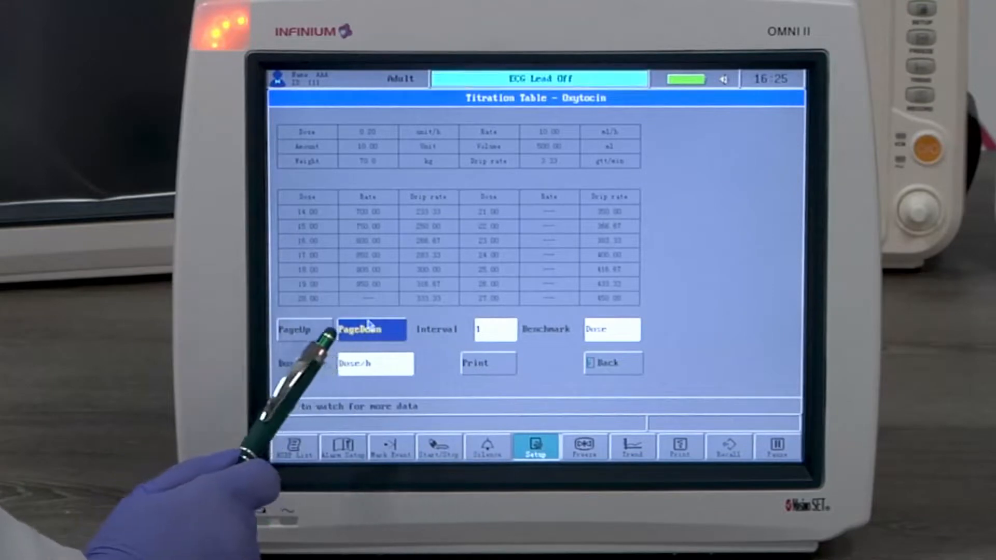
{"action": "left_click", "coordinate": [304, 330]}
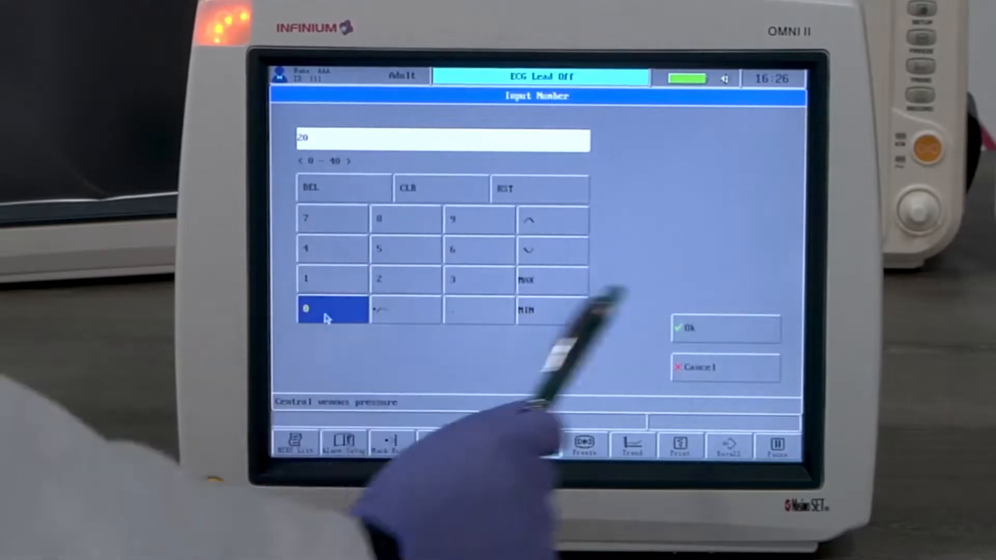
Step: Confirm CVP 20, pick height 175, calculate the hemodynamic outputs and display their reference ranges
{"action": "left_click", "coordinate": [724, 329]}
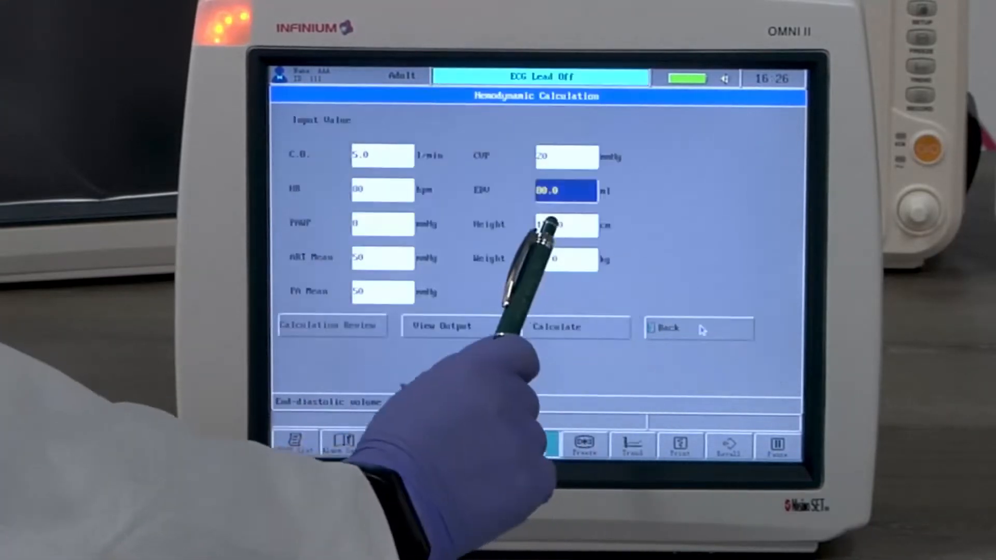
{"action": "left_click", "coordinate": [564, 225]}
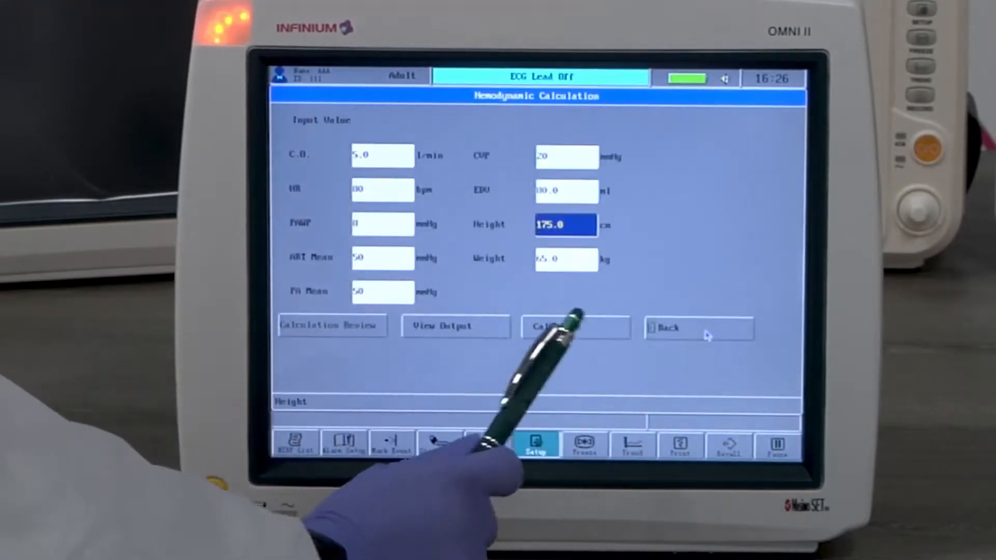
{"action": "left_click", "coordinate": [575, 327]}
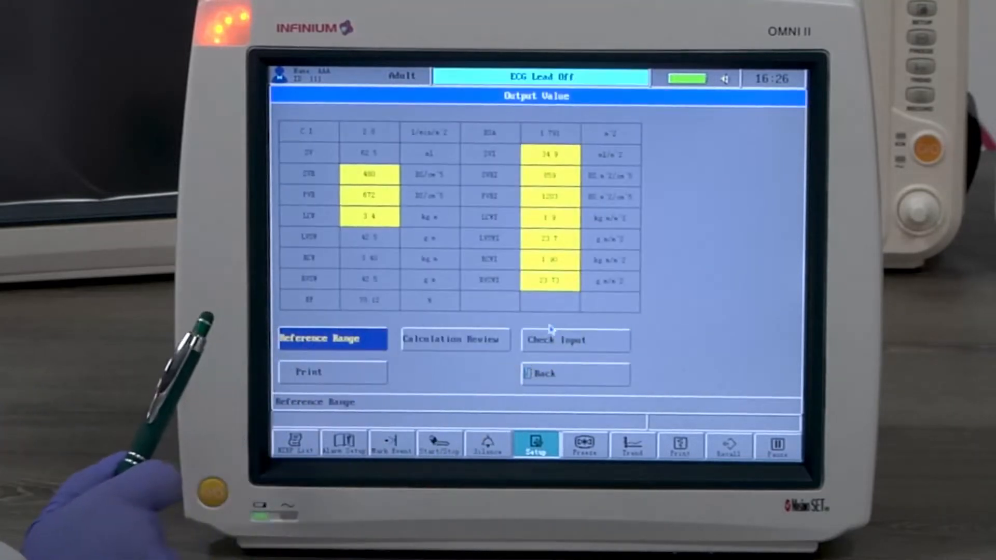
{"action": "mouse_move", "coordinate": [127, 395]}
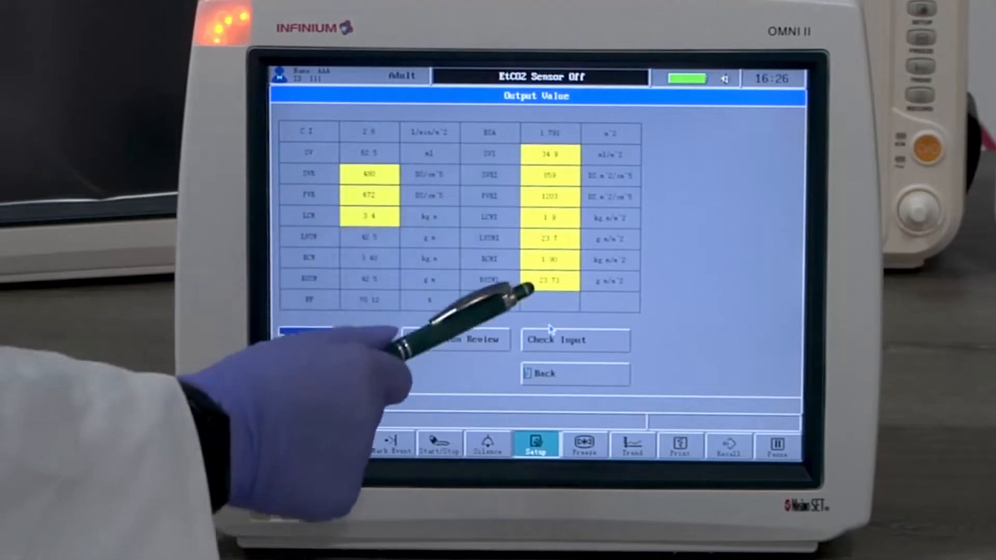
{"action": "left_click", "coordinate": [330, 337]}
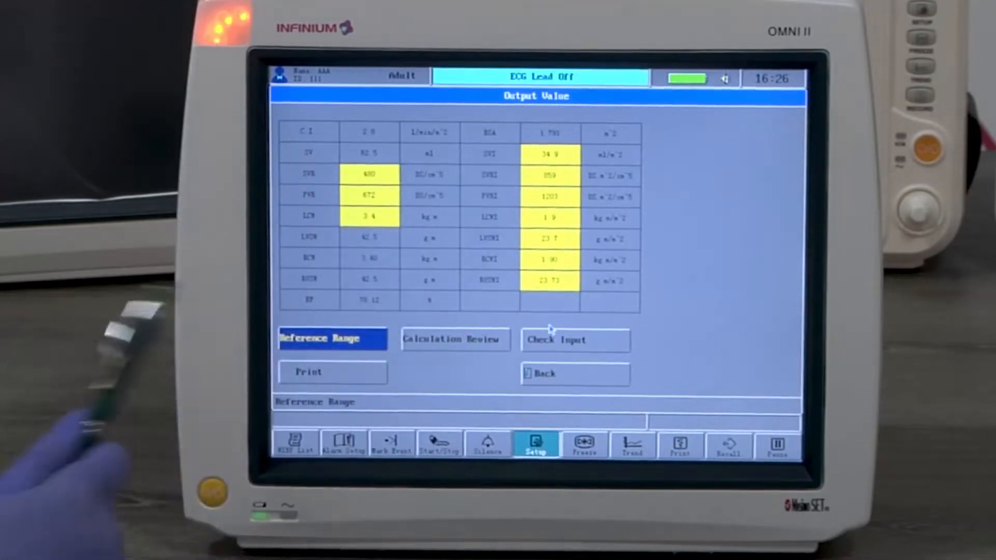
{"action": "left_click", "coordinate": [332, 338]}
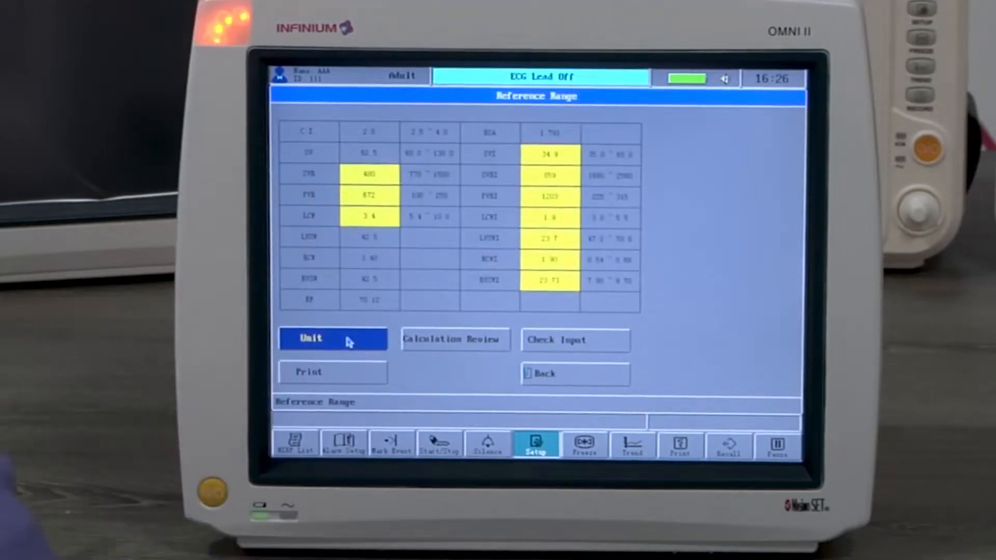